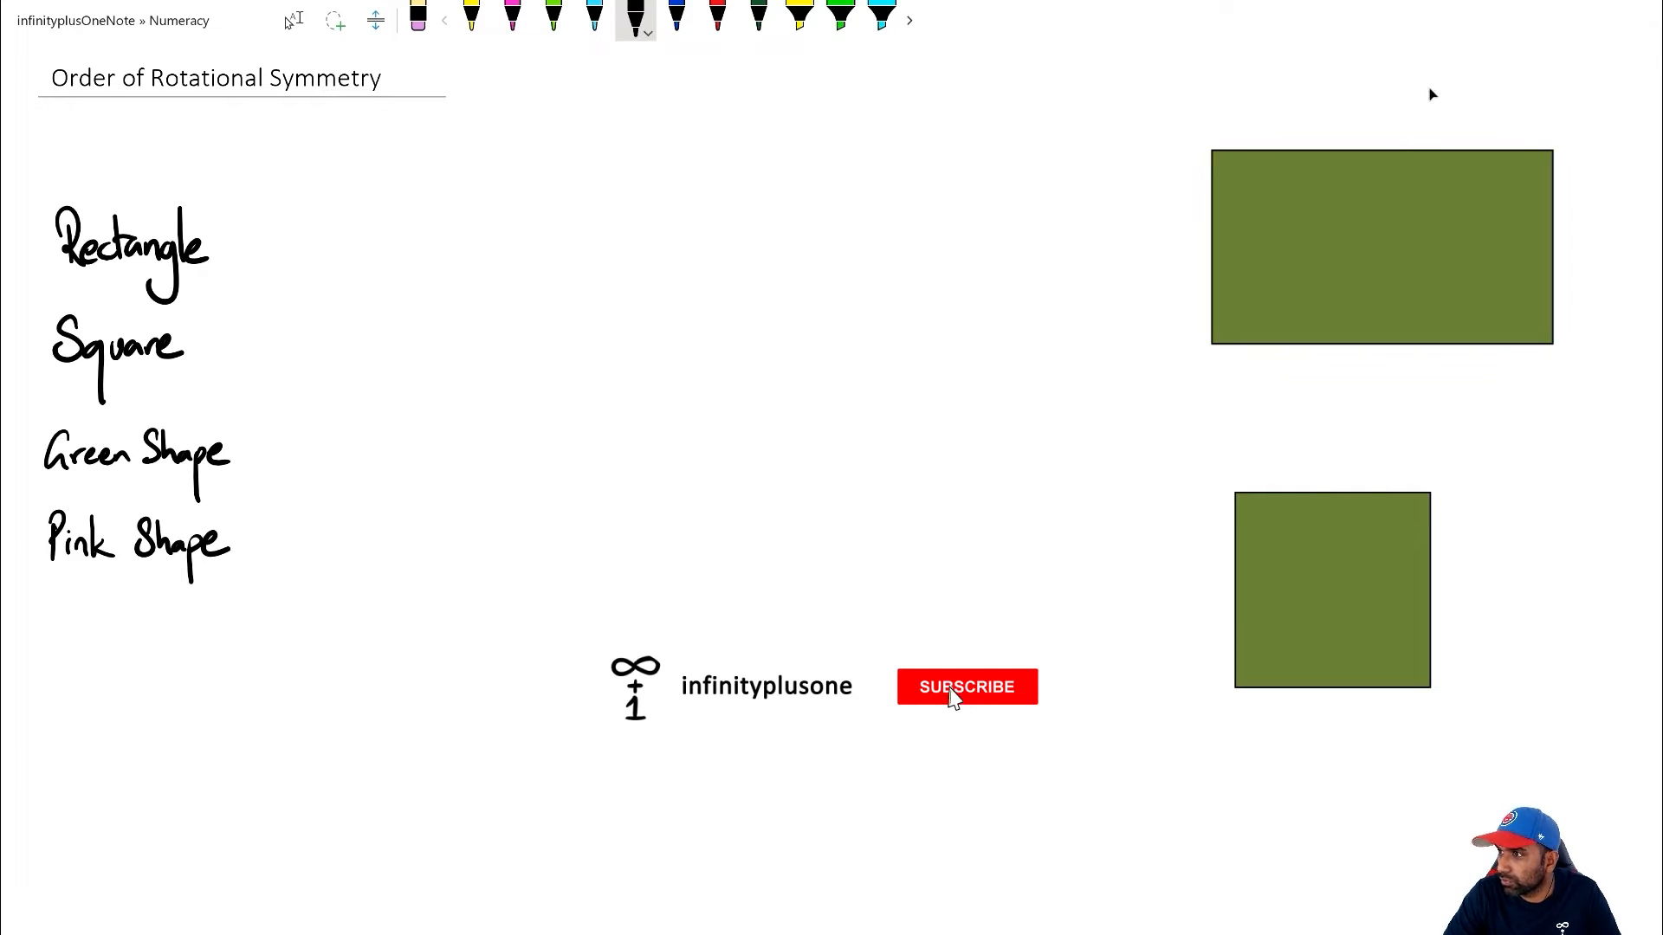
Rotate the green rectangle through 90° and 180°, back to 0°, then partway again.
click(964, 686)
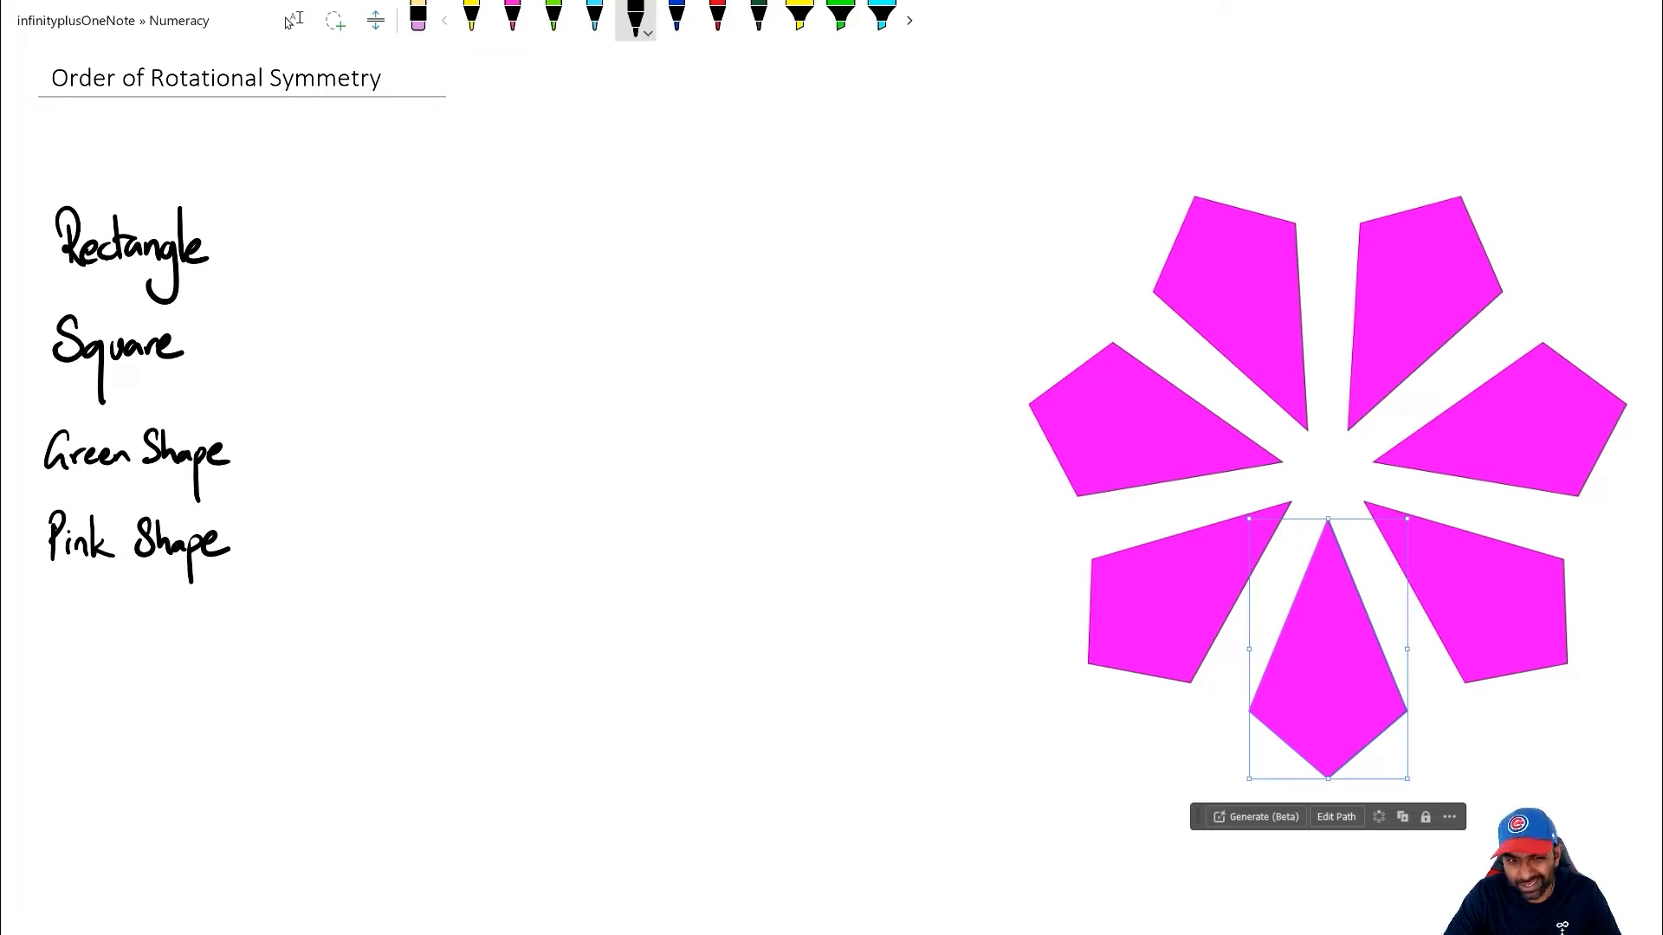
mouse_move(1241, 485)
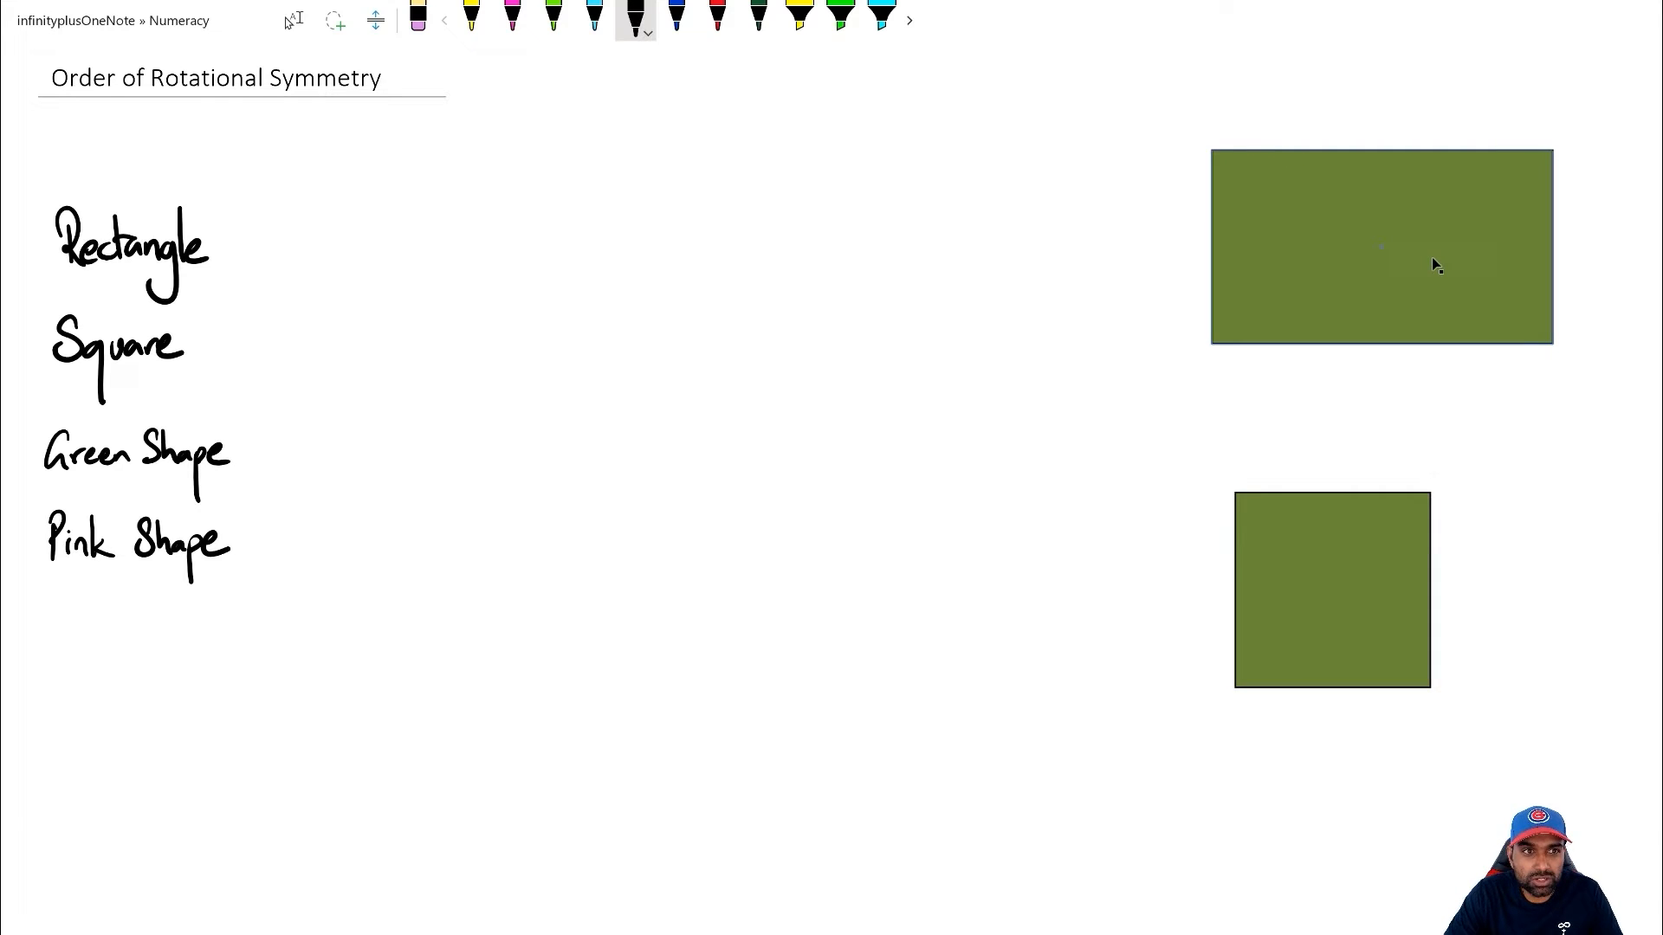
click(1380, 246)
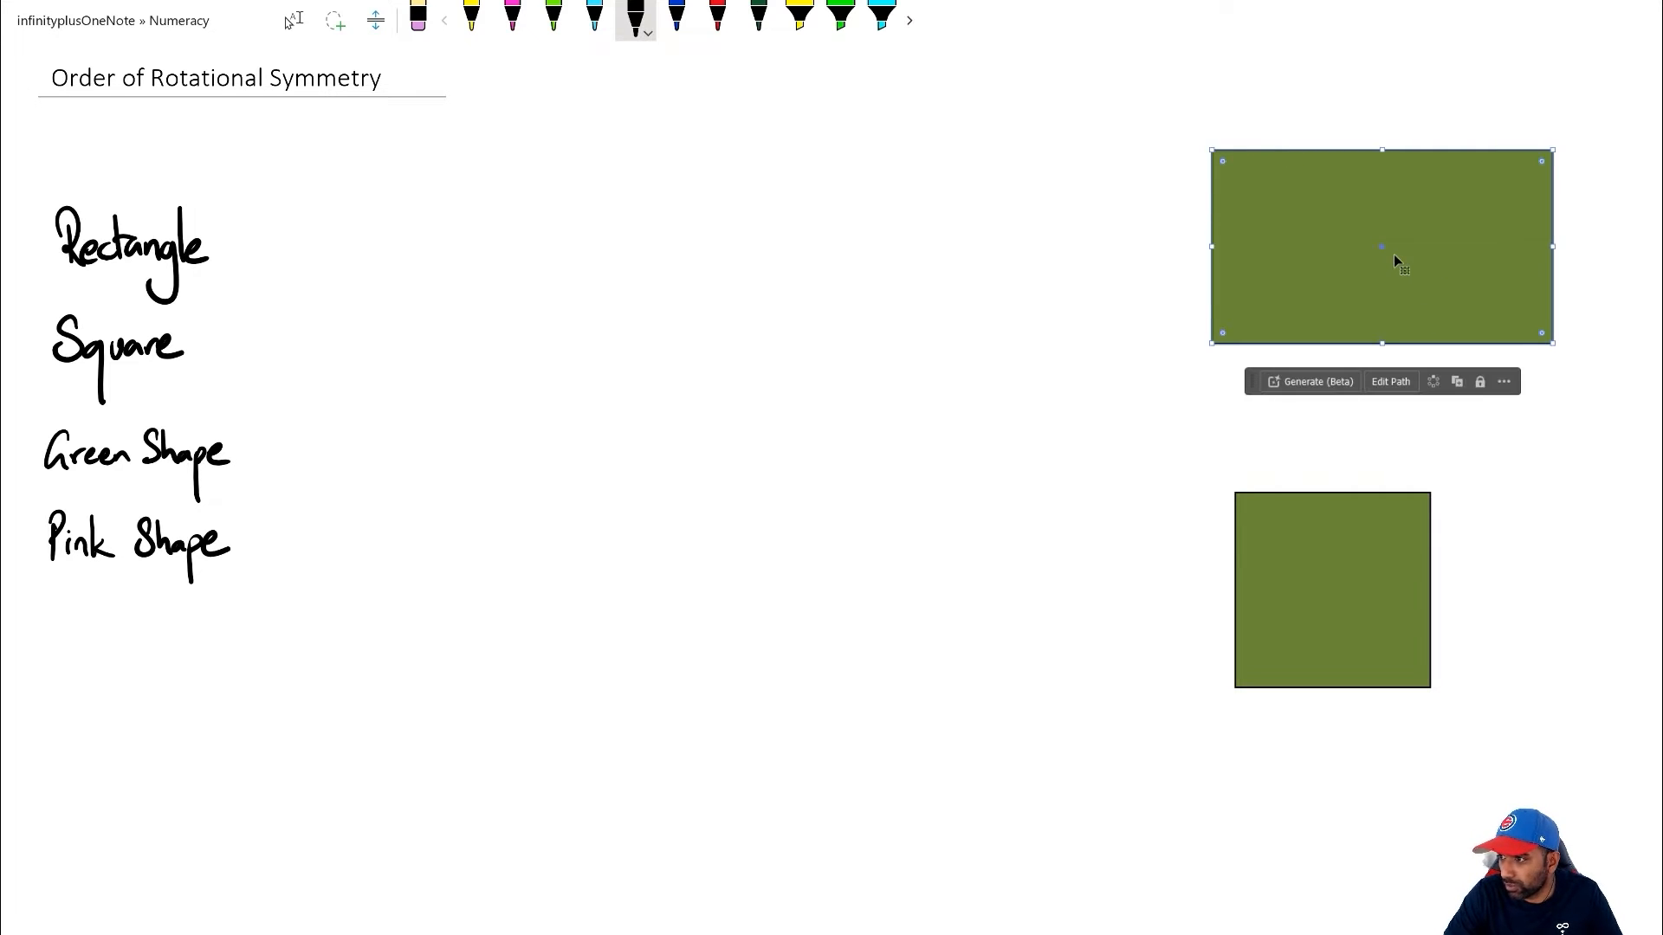
mouse_move(1315, 248)
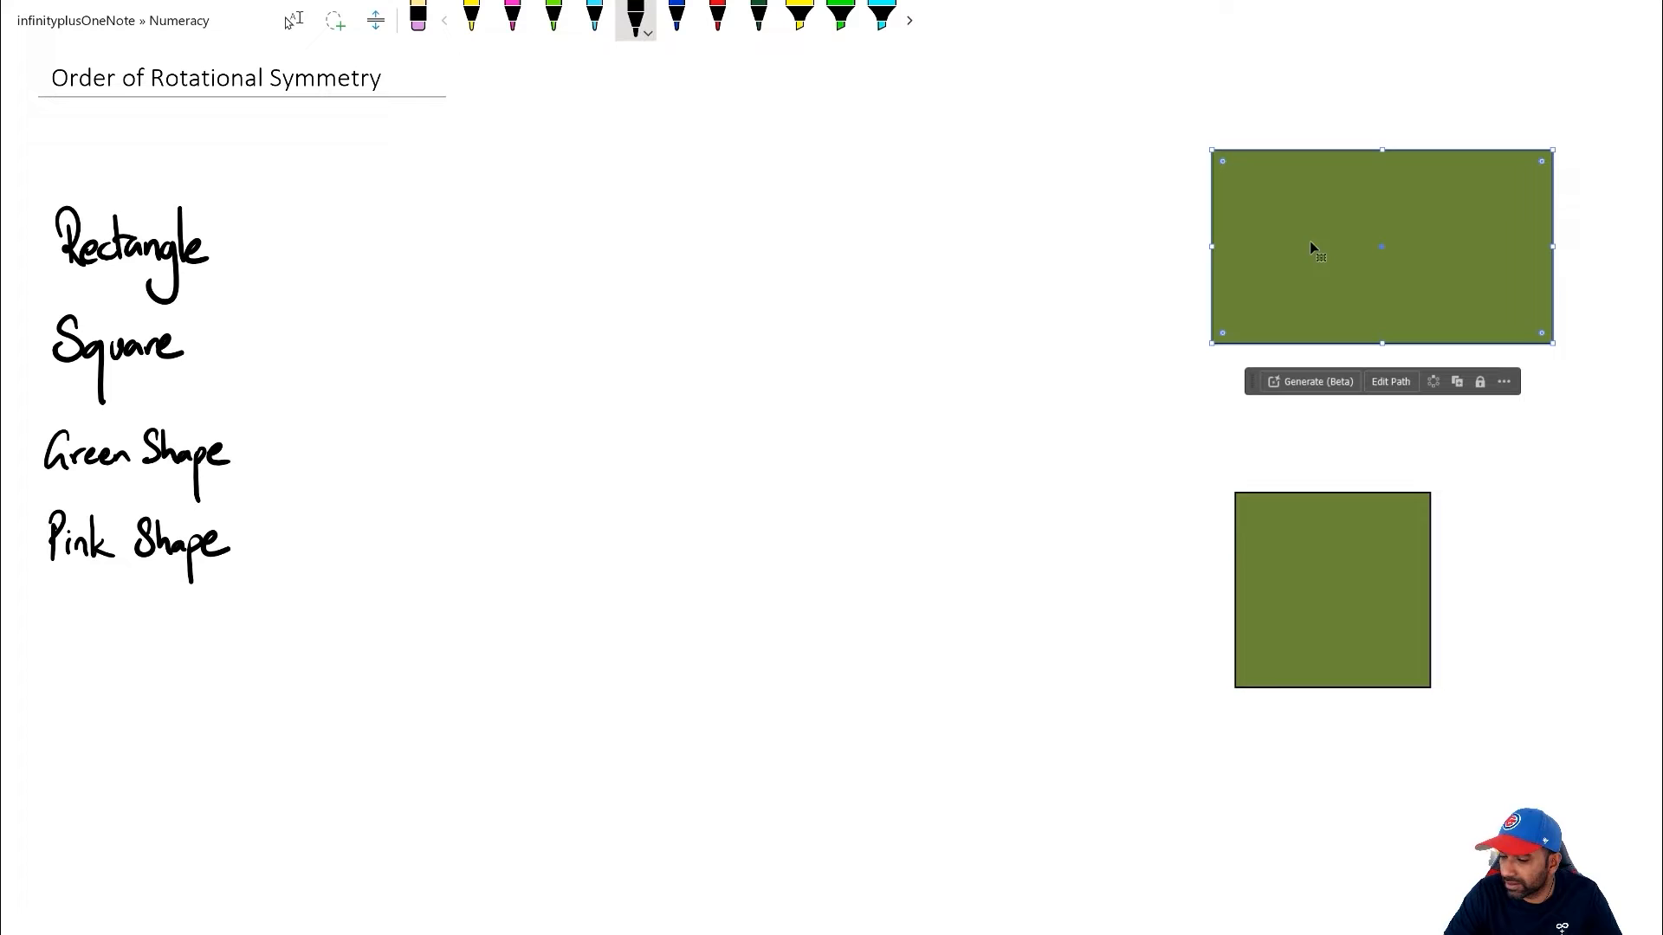
mouse_move(1557, 131)
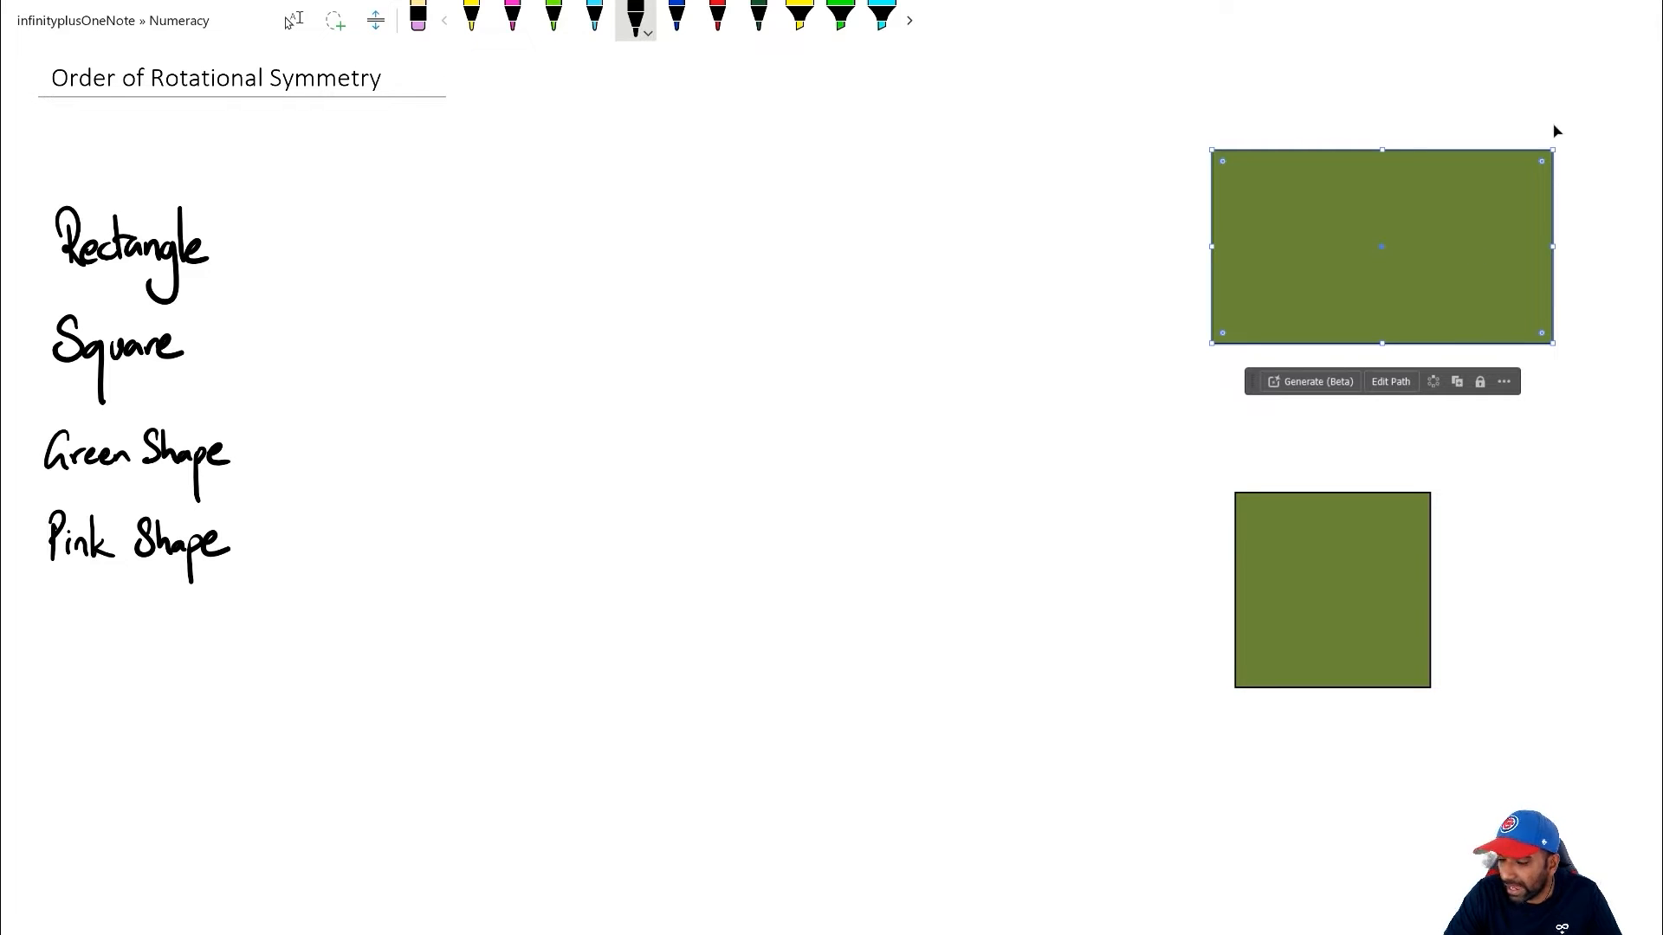
mouse_move(1331, 316)
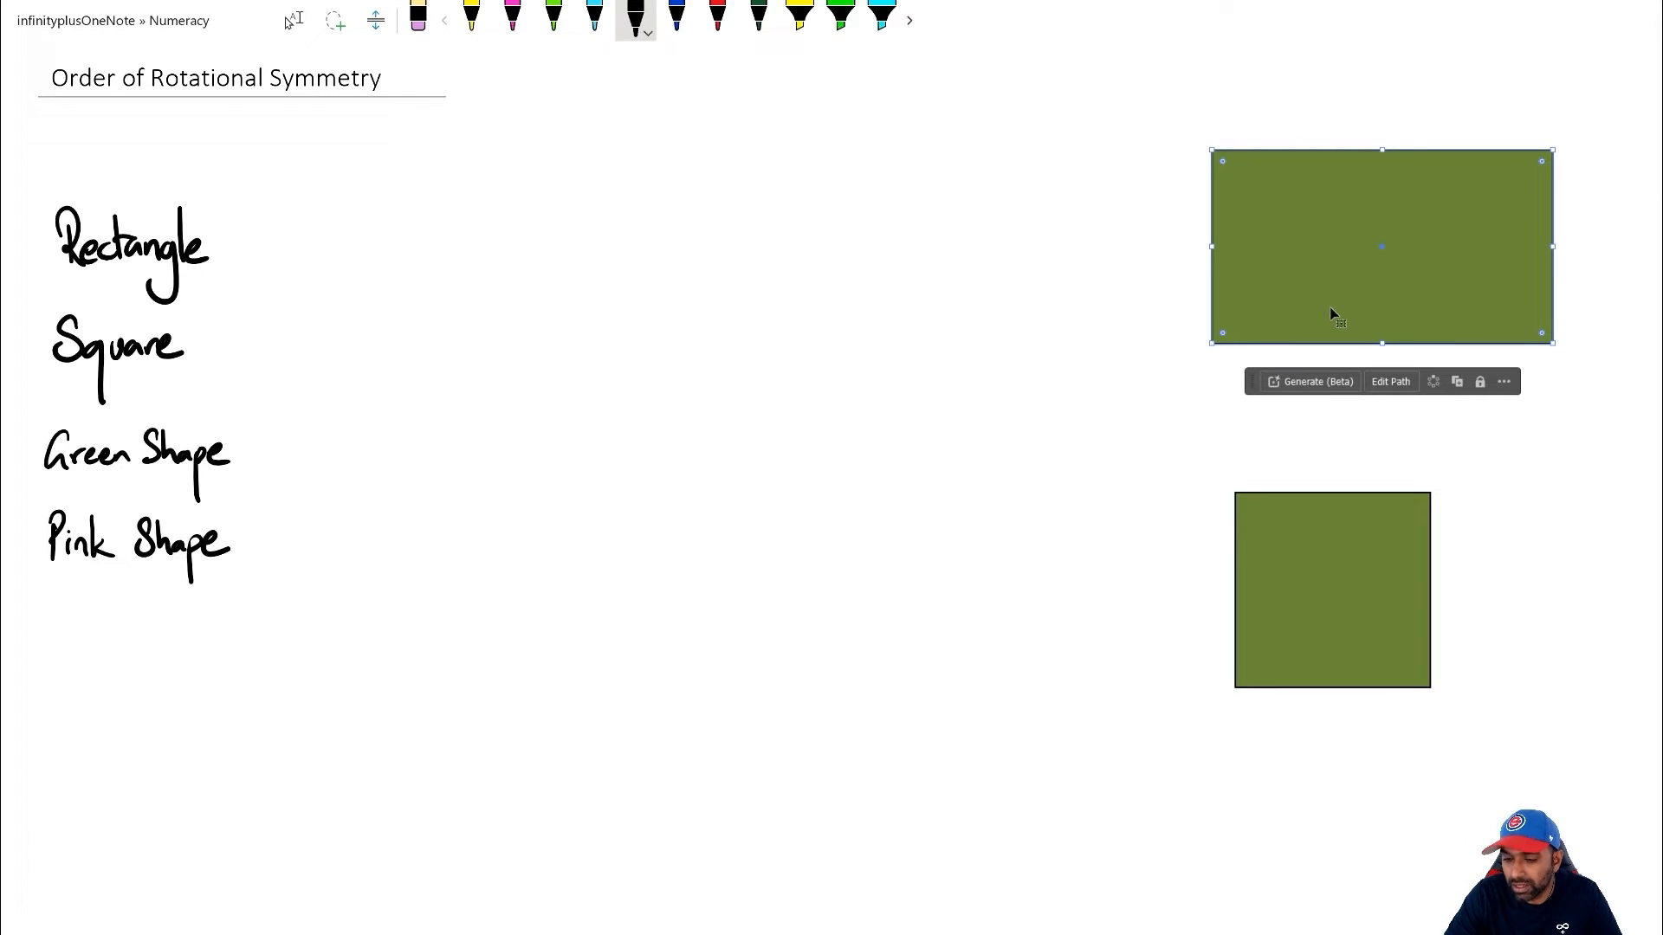
mouse_move(1355, 284)
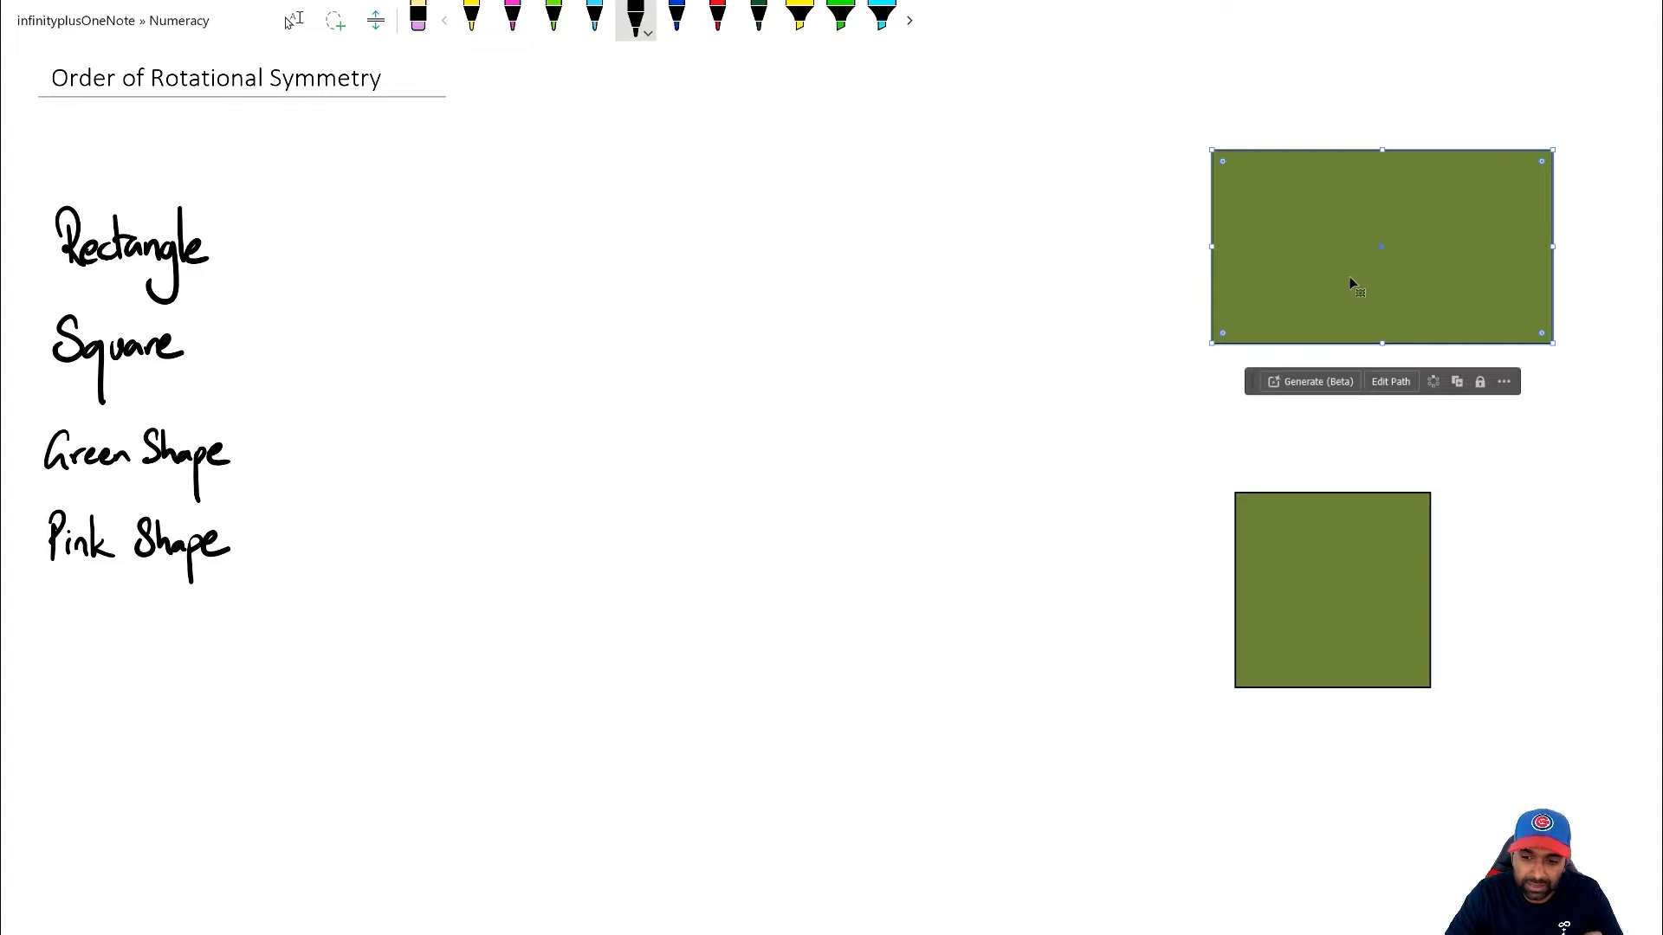
mouse_move(1562, 155)
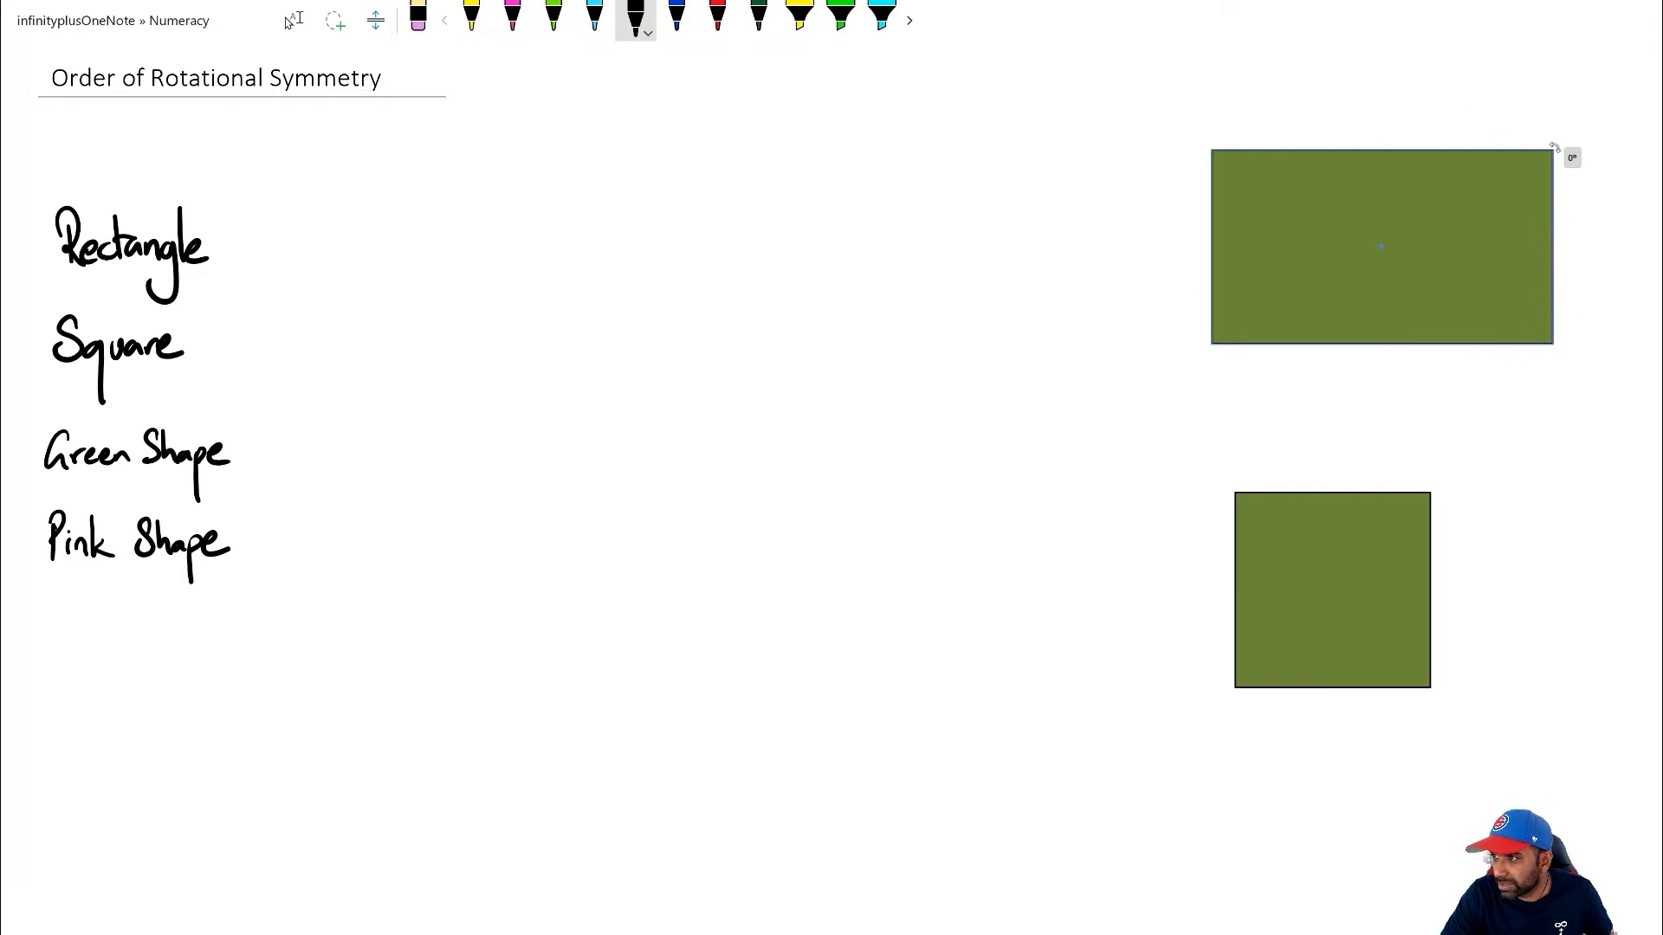
drag(1554, 145, 1483, 83)
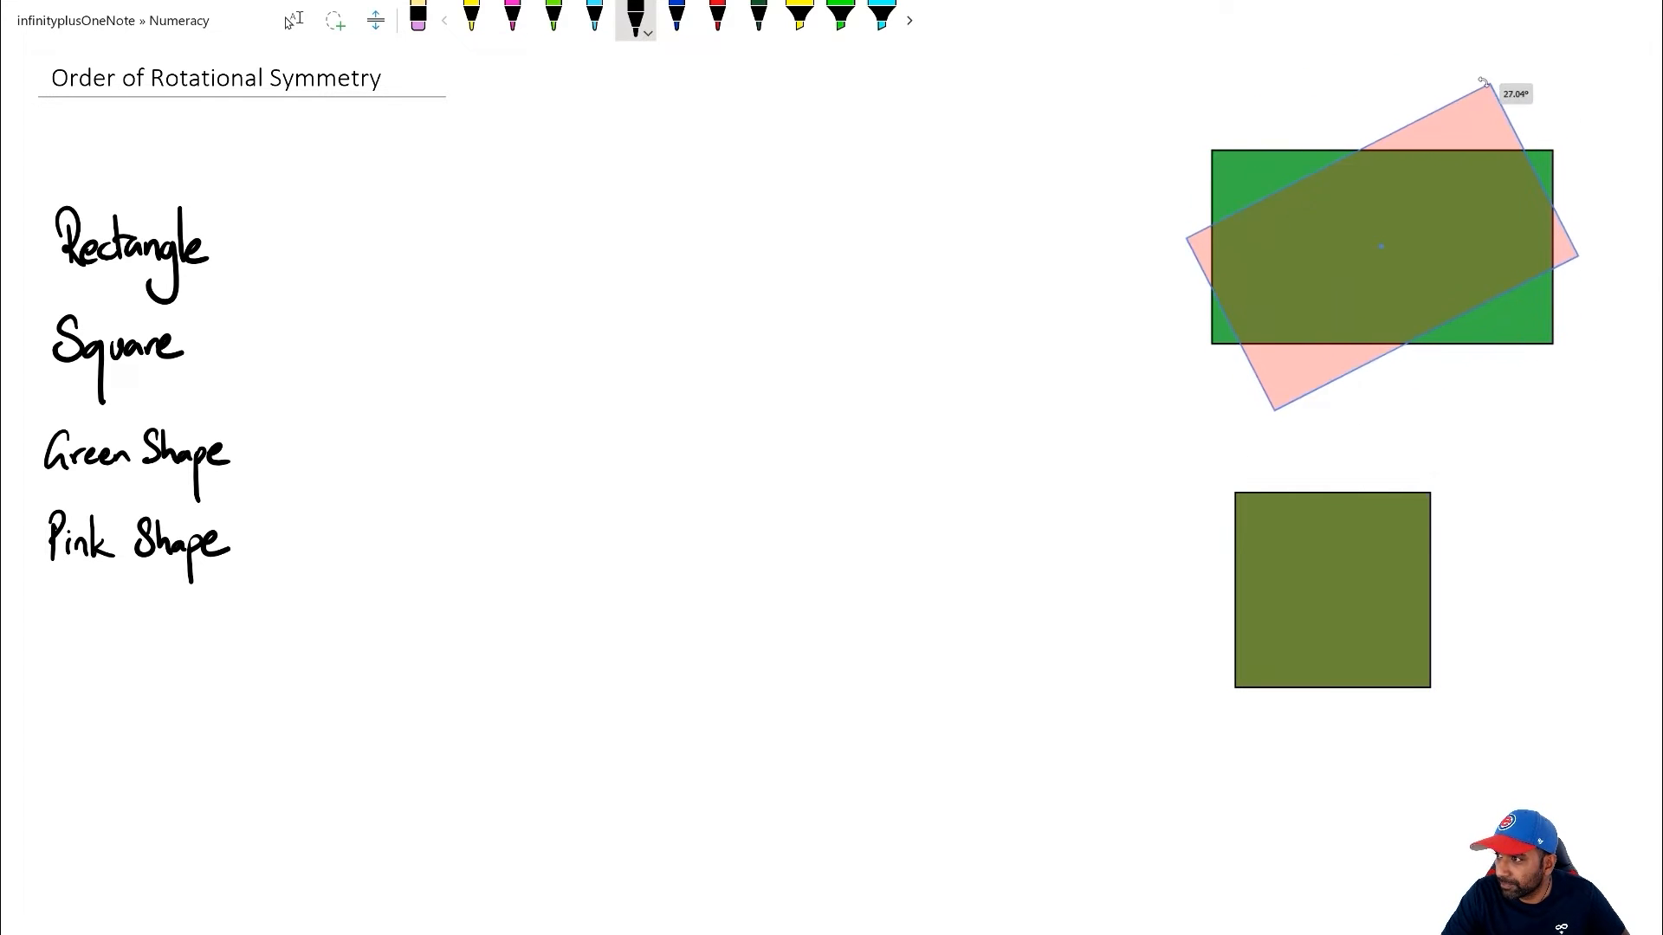
drag(1482, 81, 1290, 82)
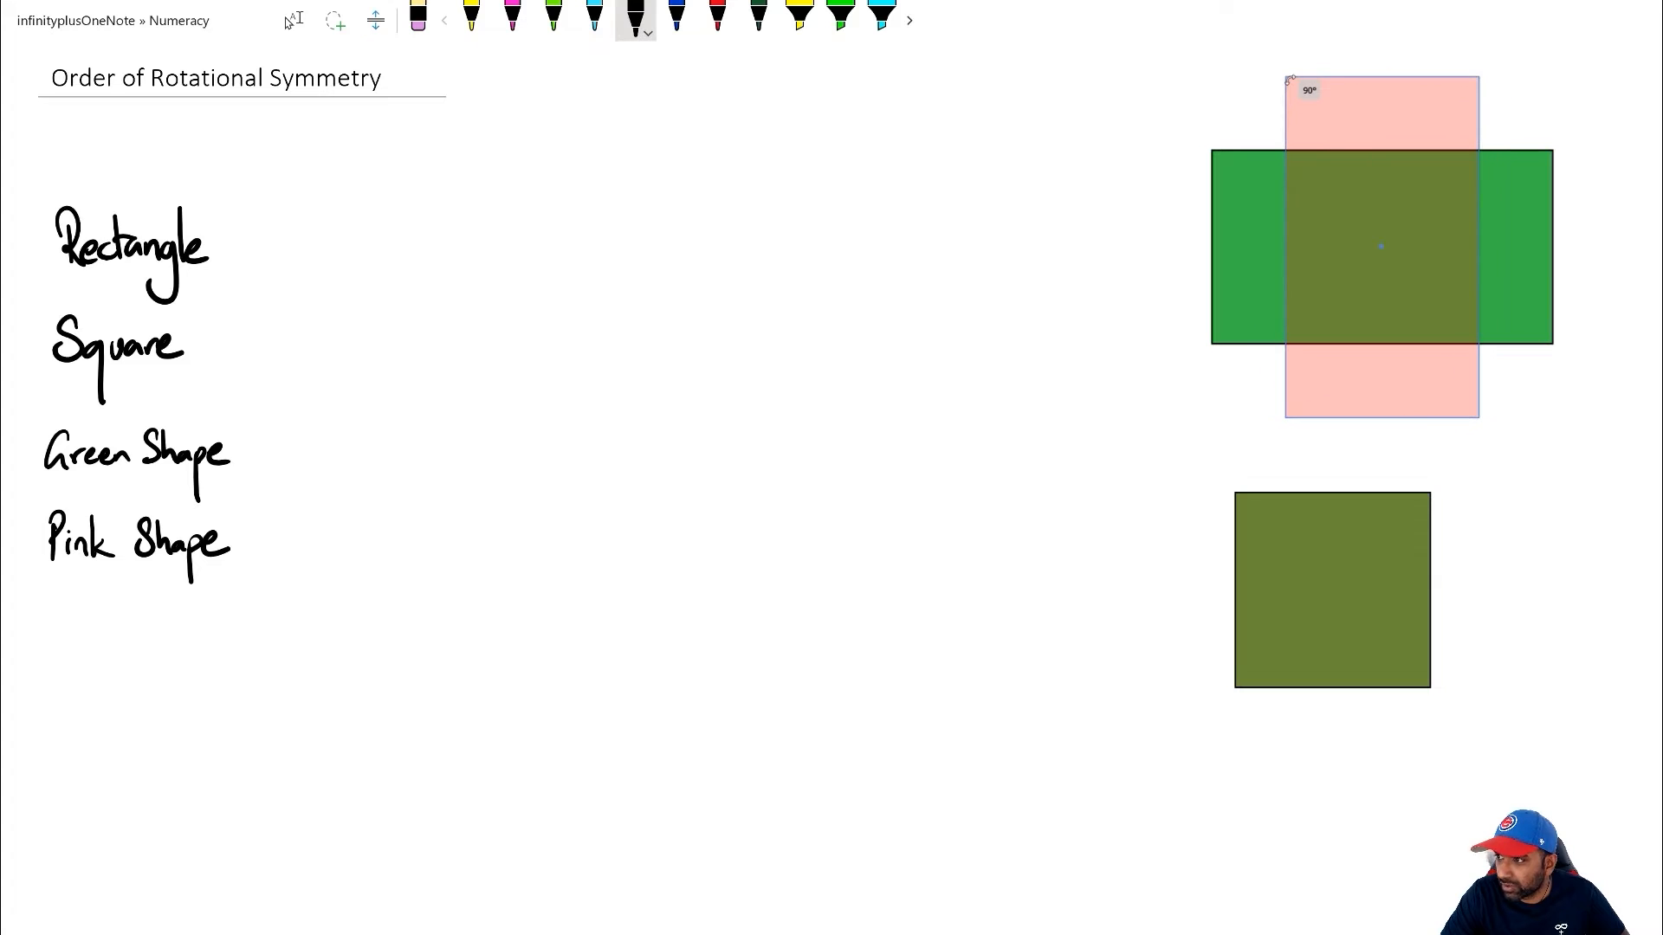
drag(1290, 83, 1257, 101)
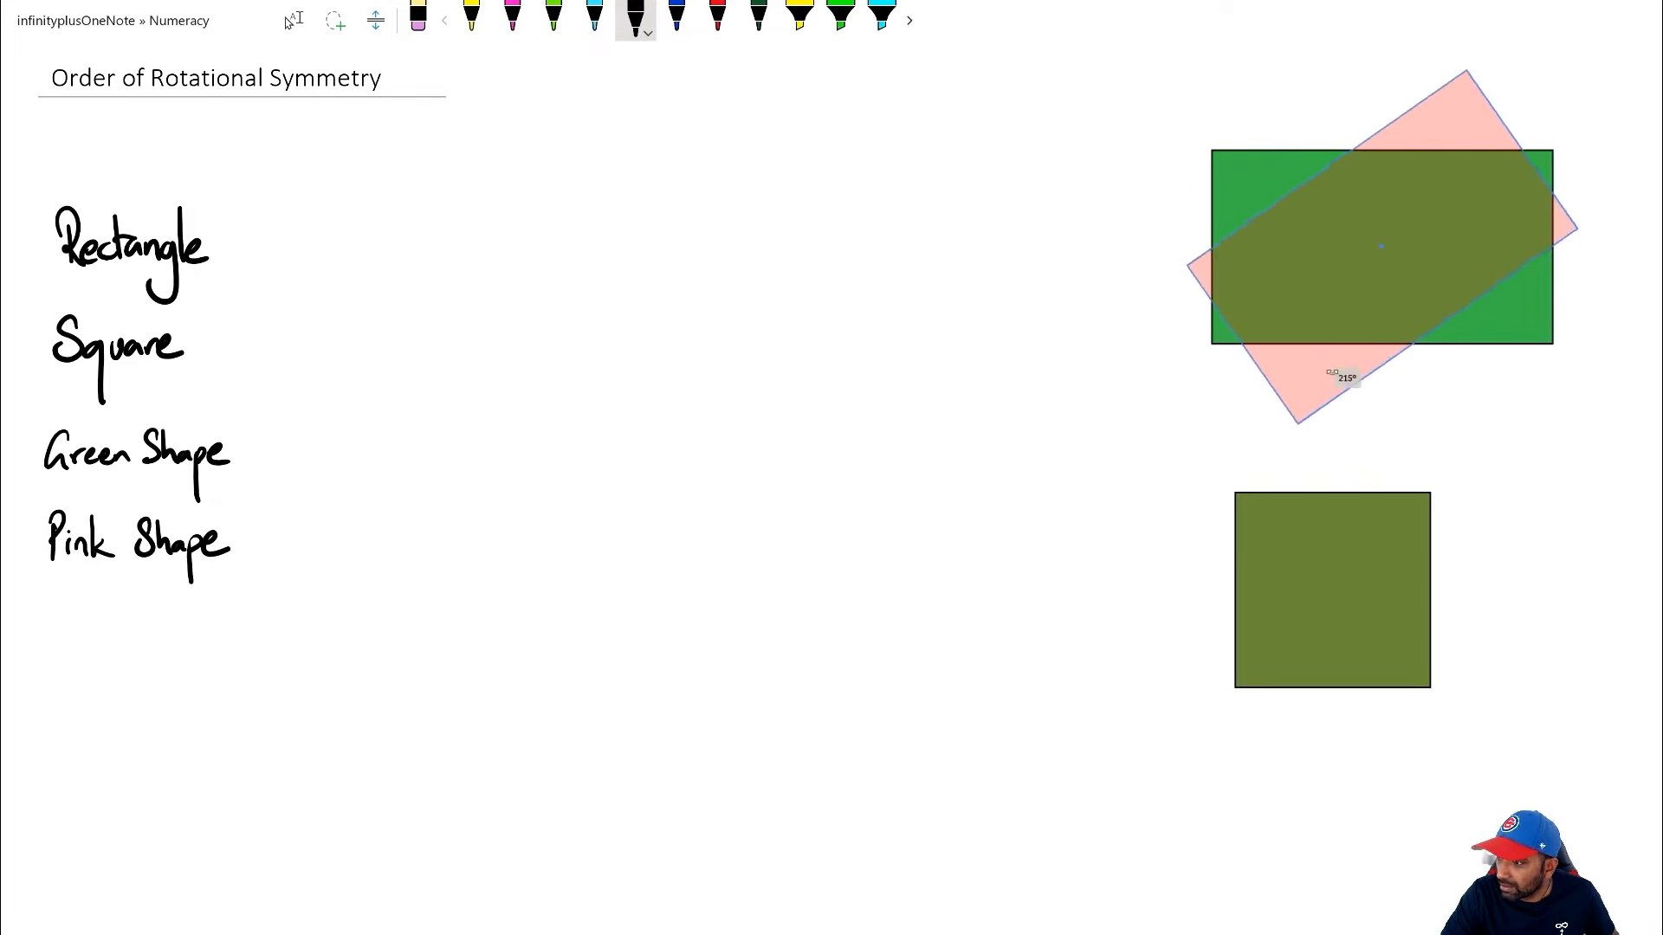
drag(1357, 377, 1579, 263)
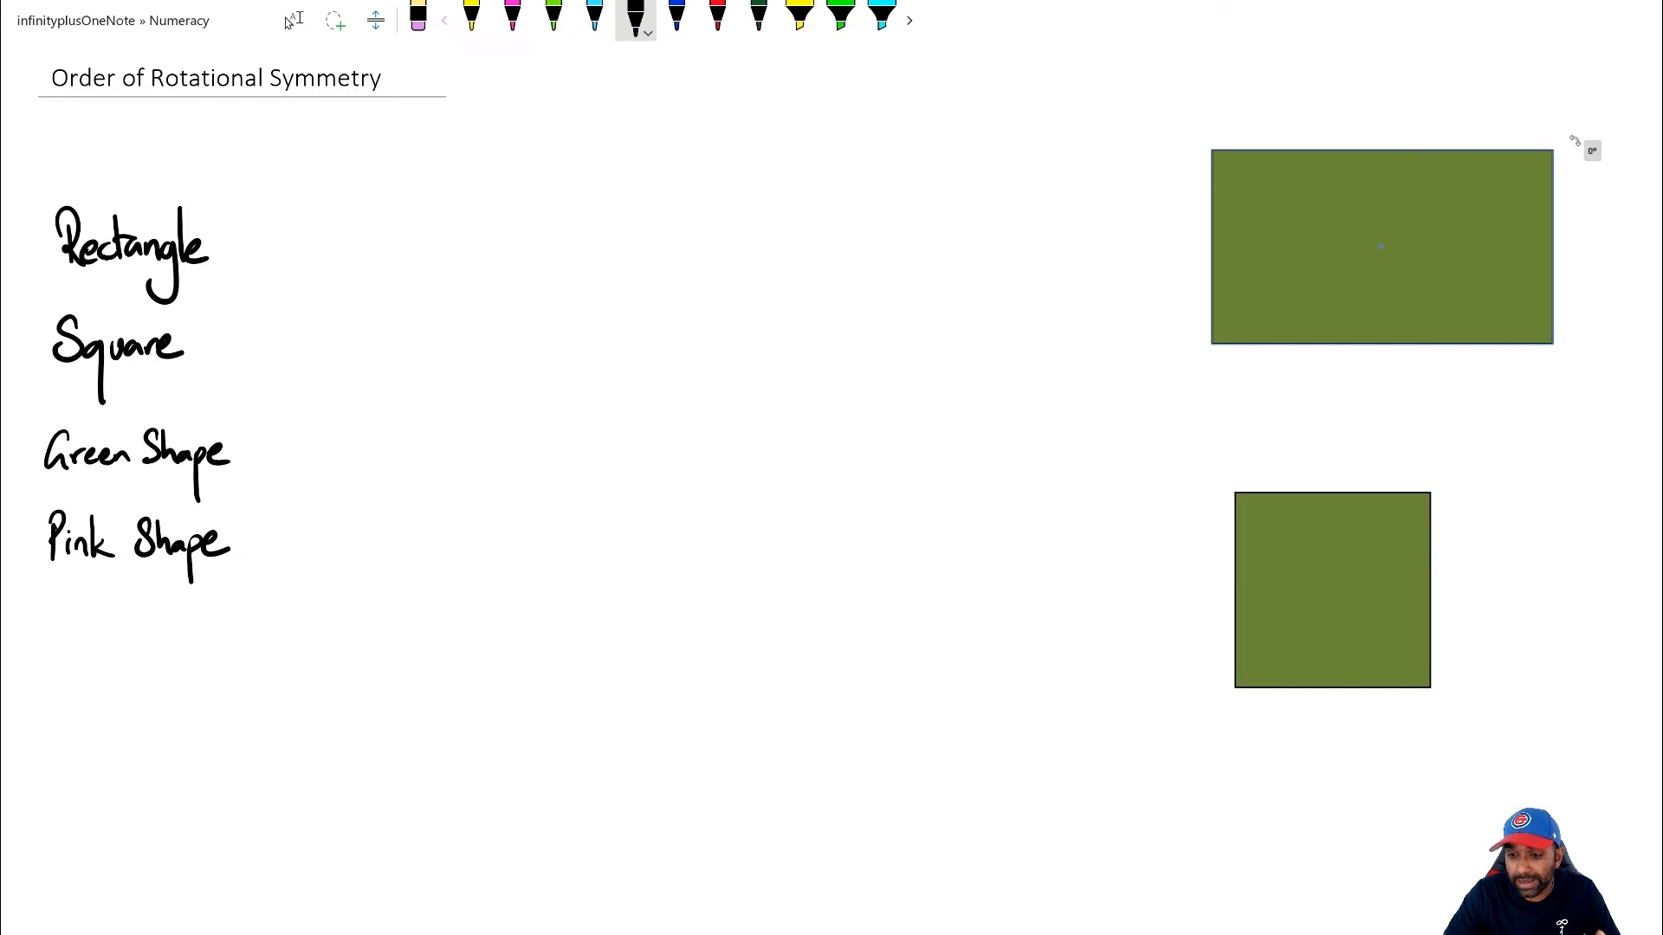
drag(1576, 141, 1576, 114)
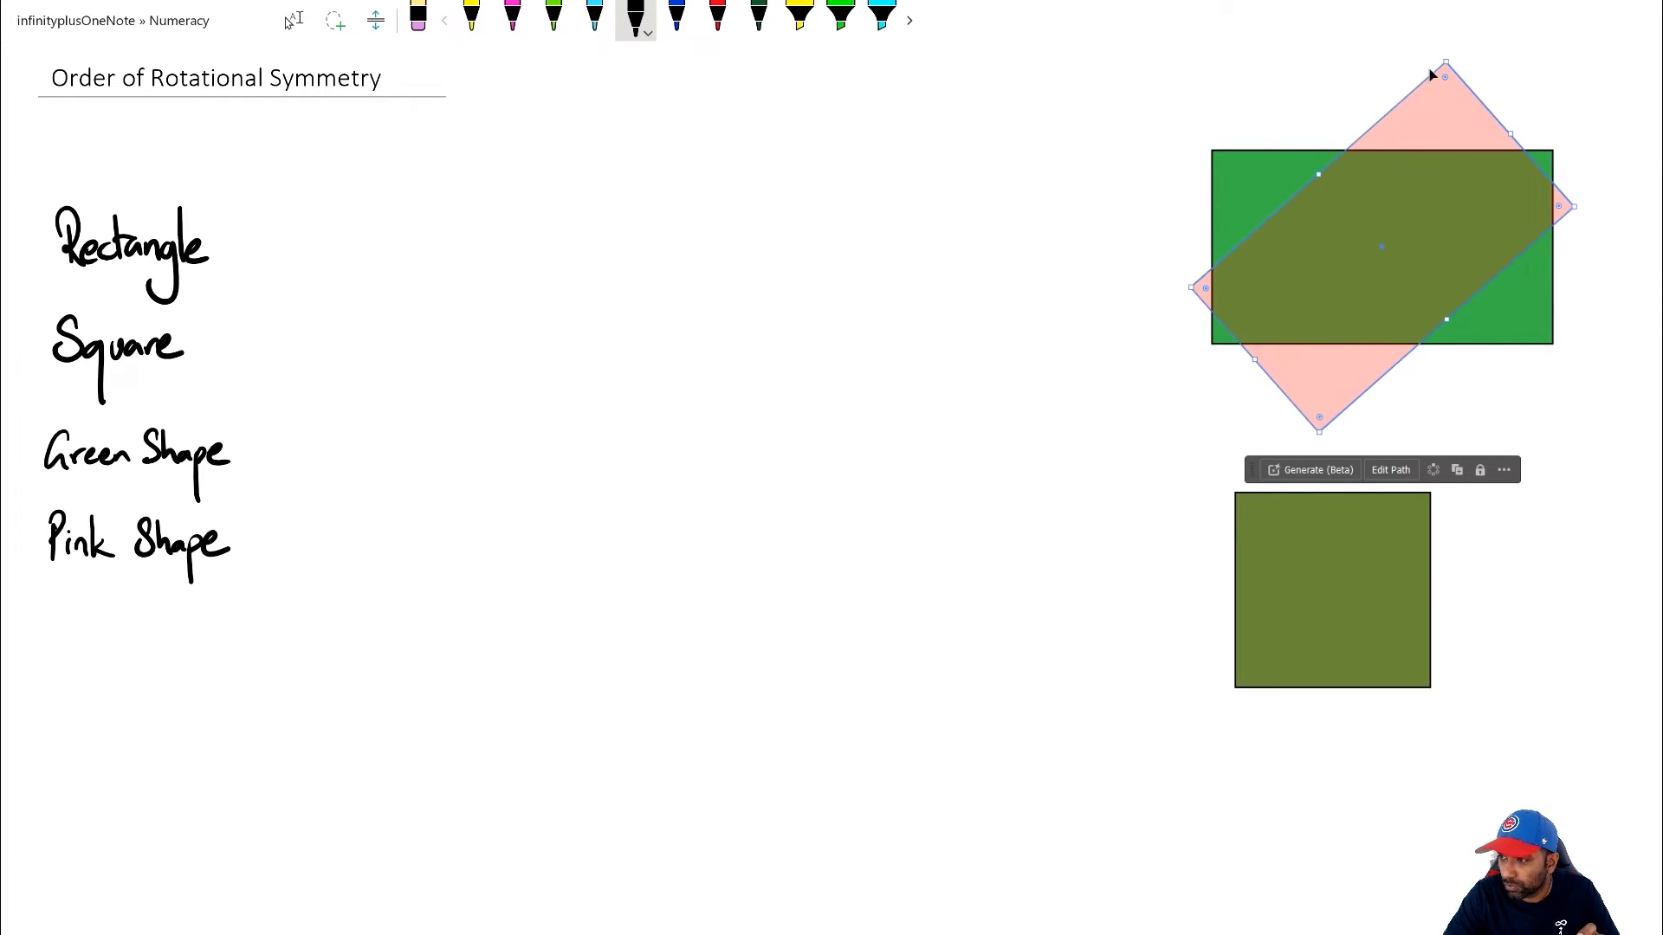
Pick the blue pen to handwrite 2 beside Rectangle.
click(676, 16)
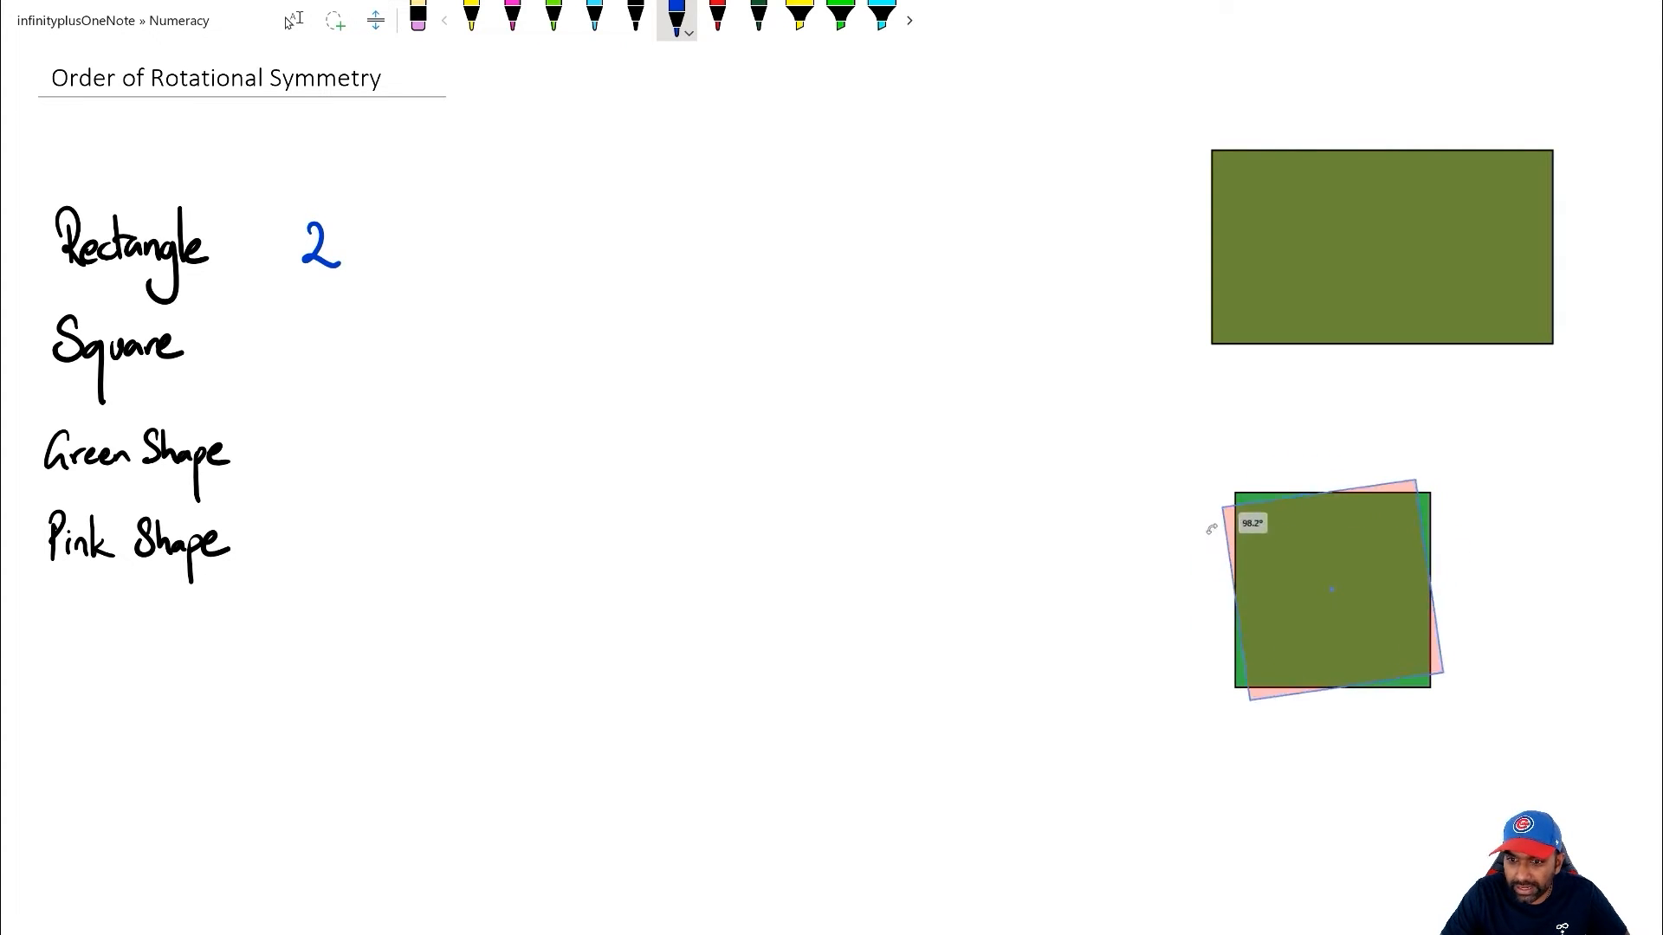
Rotate the green square through 90°, 180°, 270° and 360°, matching its outline each time.
drag(1410, 509, 1426, 519)
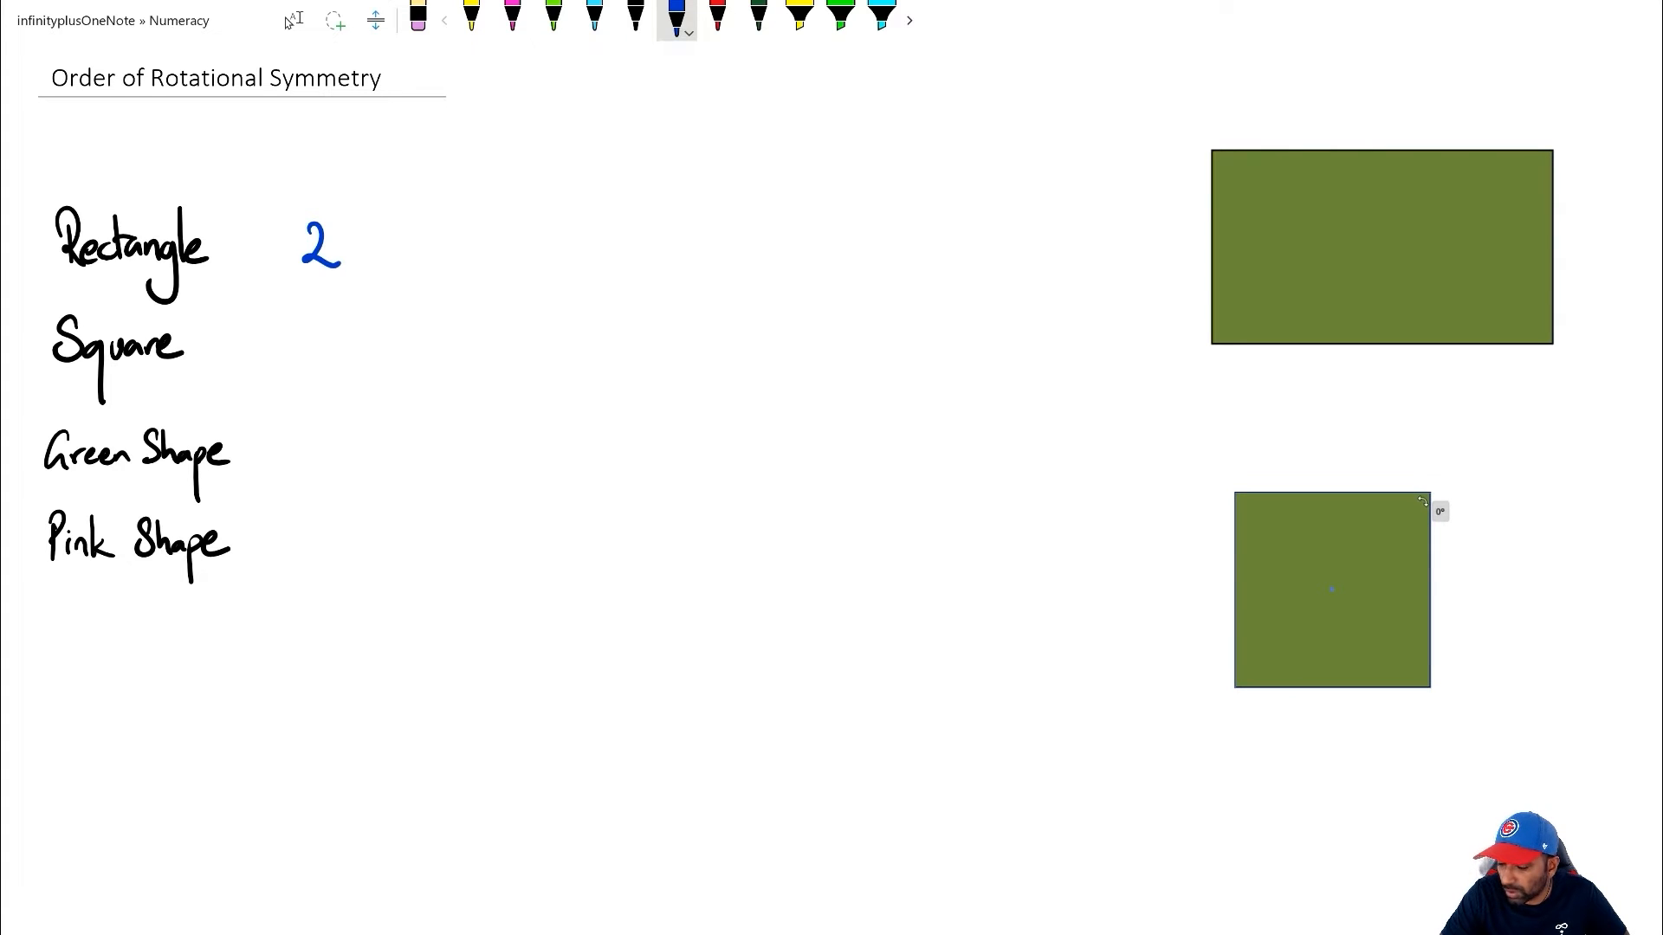
drag(1424, 500, 1437, 501)
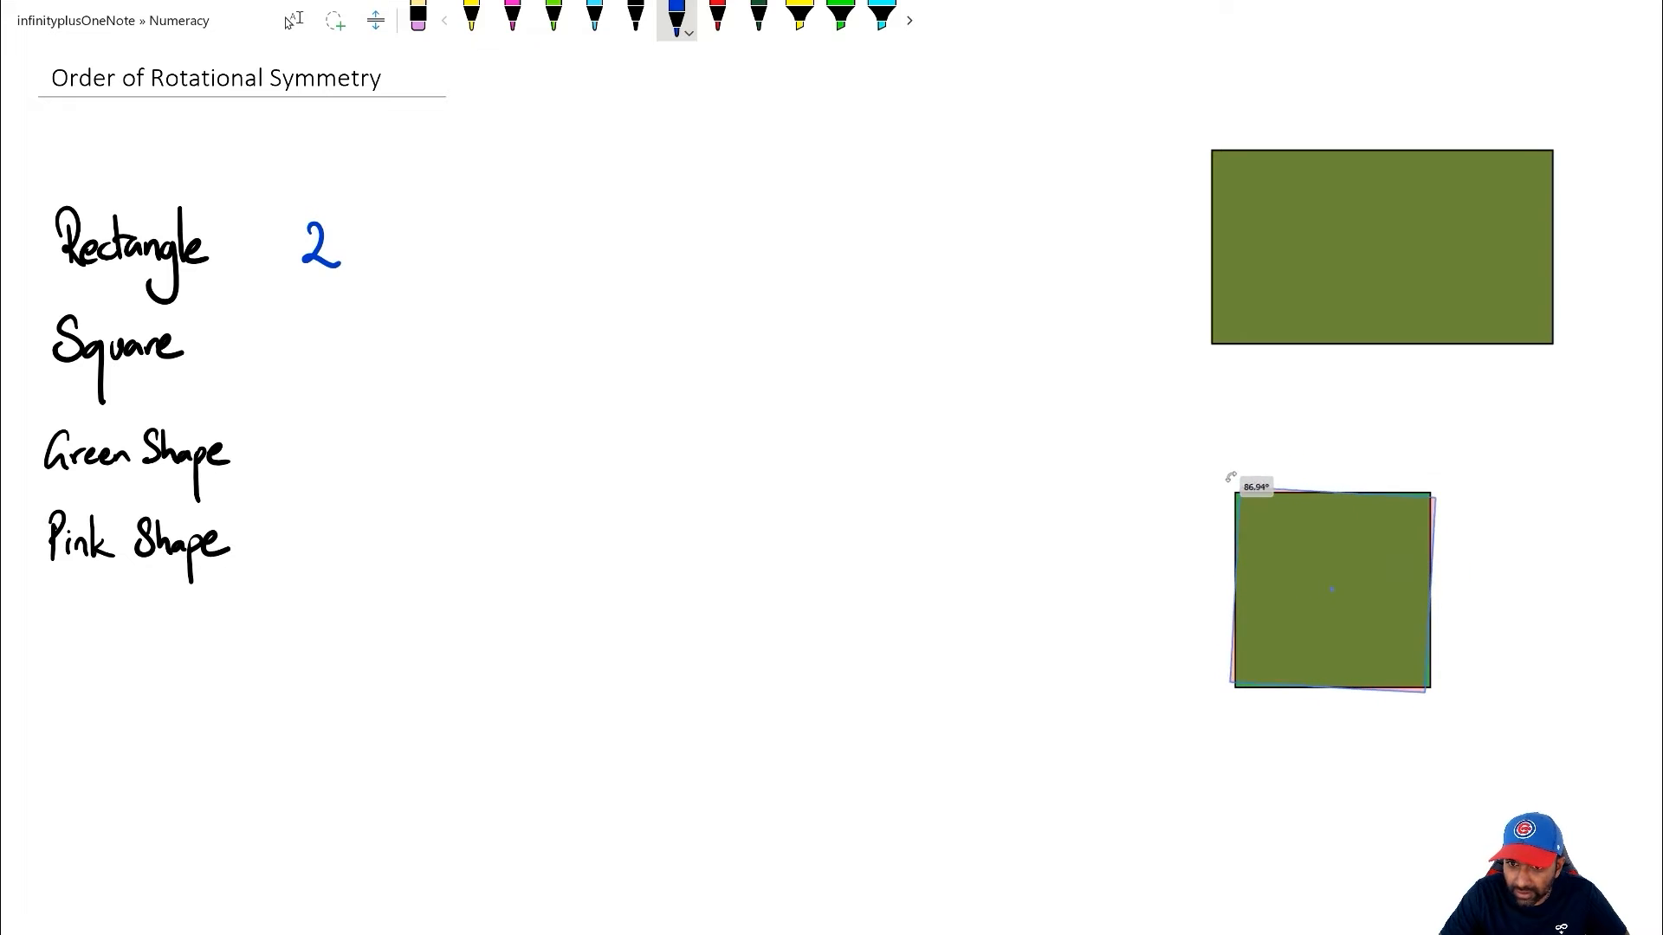
drag(1229, 476, 1232, 486)
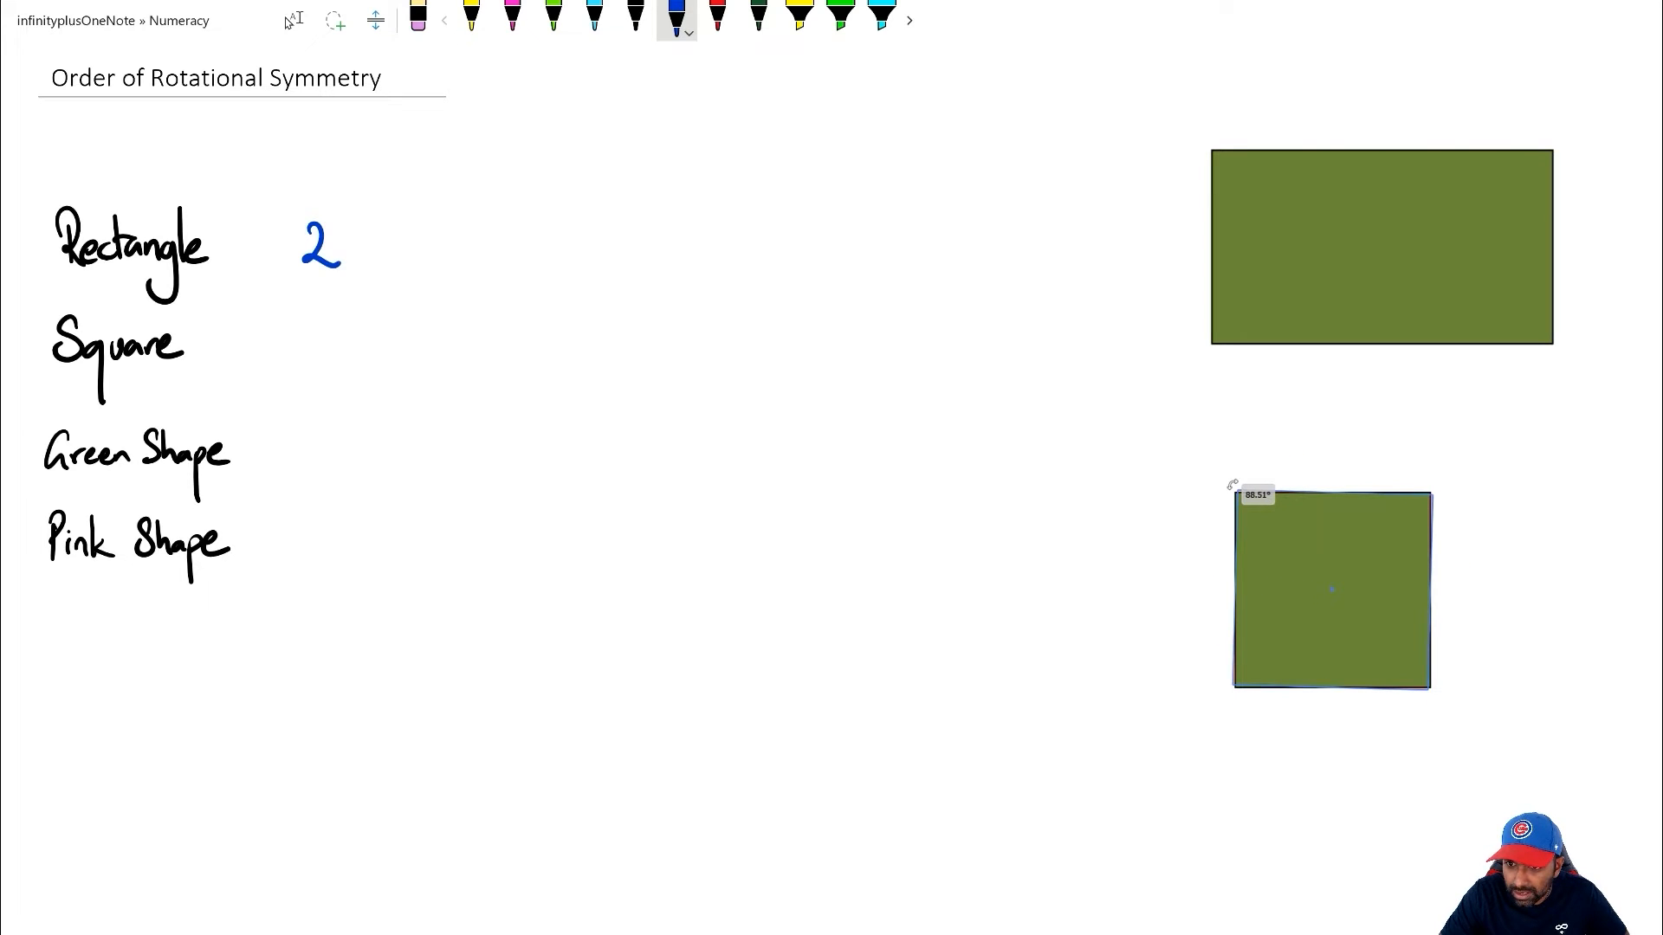
drag(1233, 483, 1236, 480)
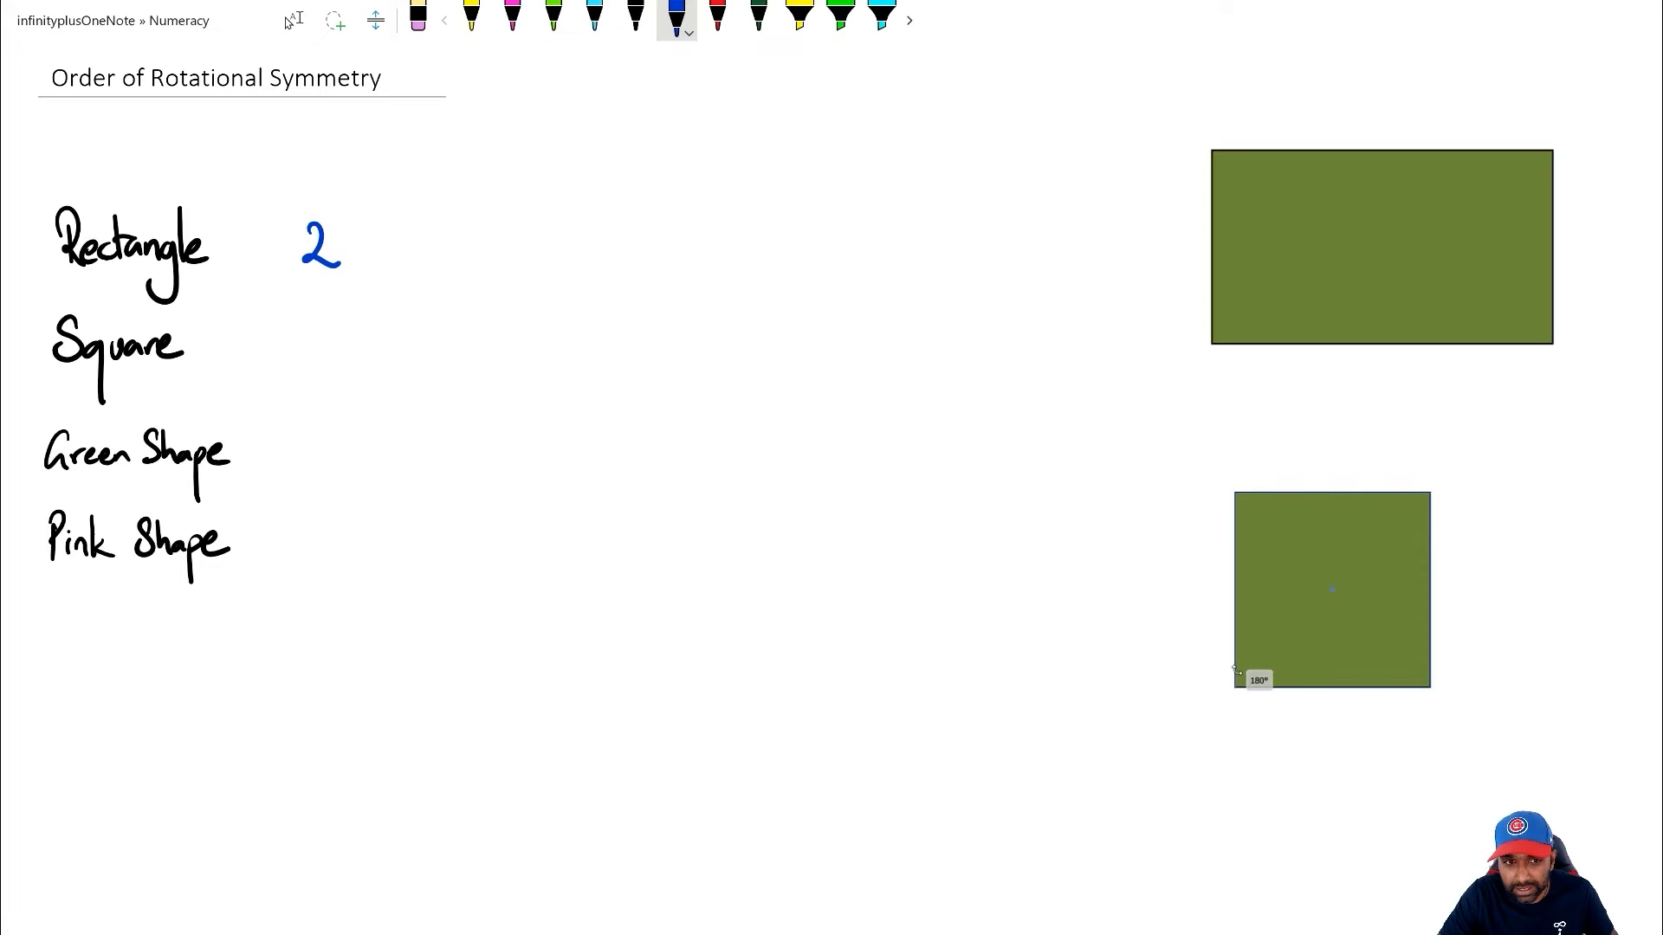
drag(1257, 680, 1372, 722)
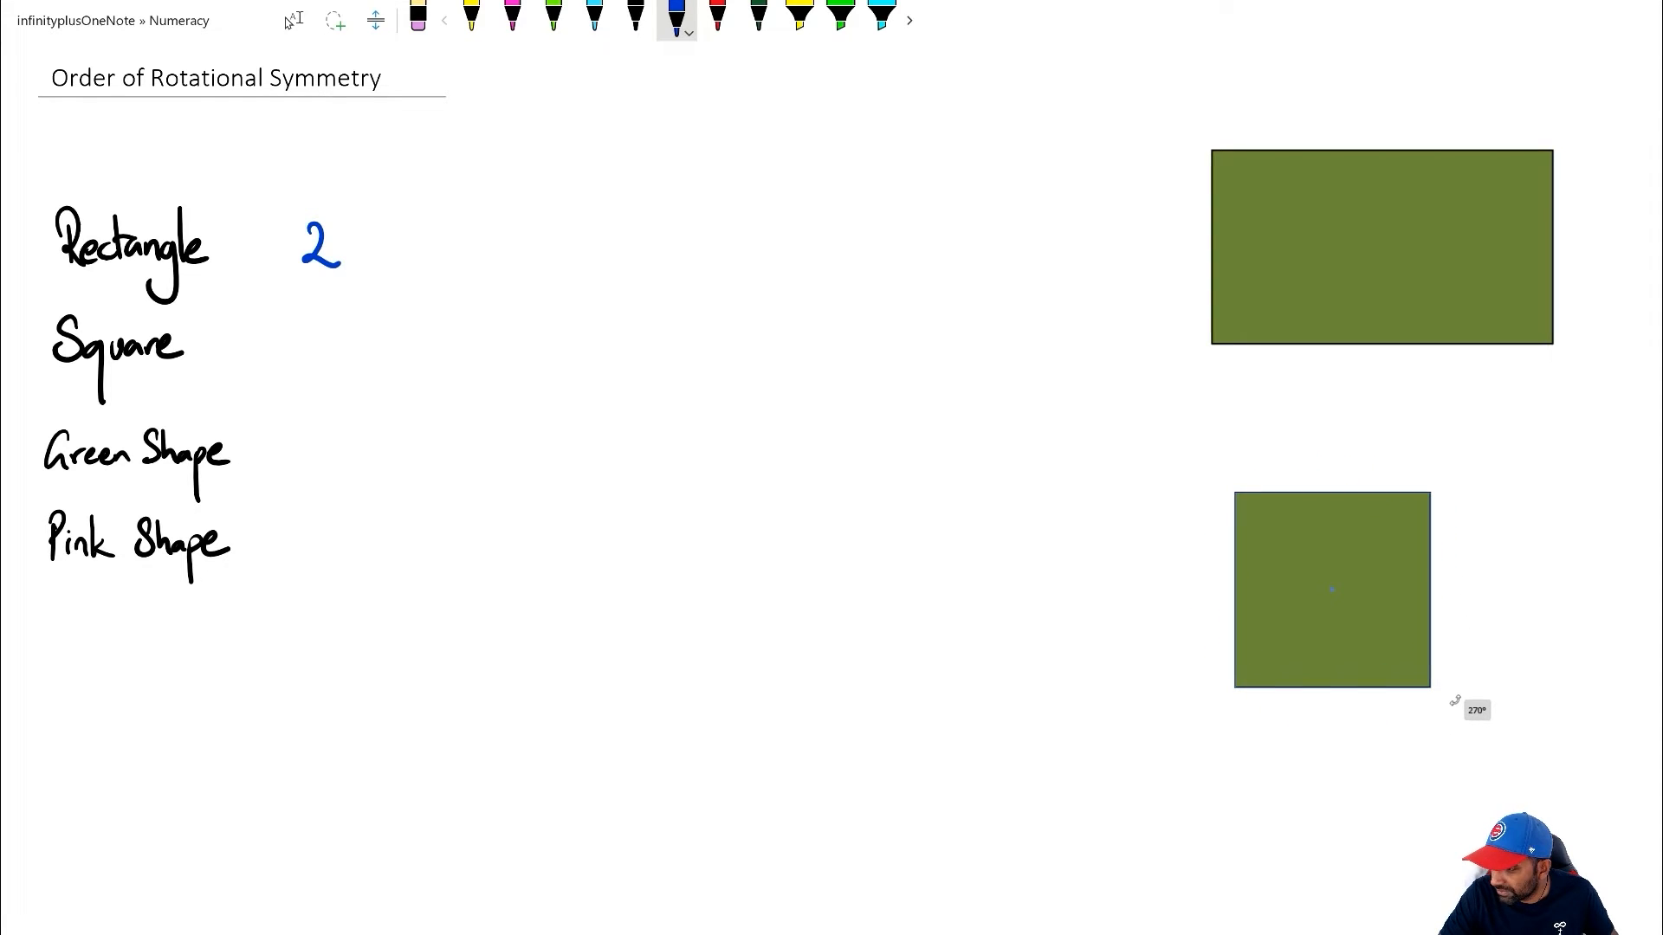
drag(1453, 703, 1471, 676)
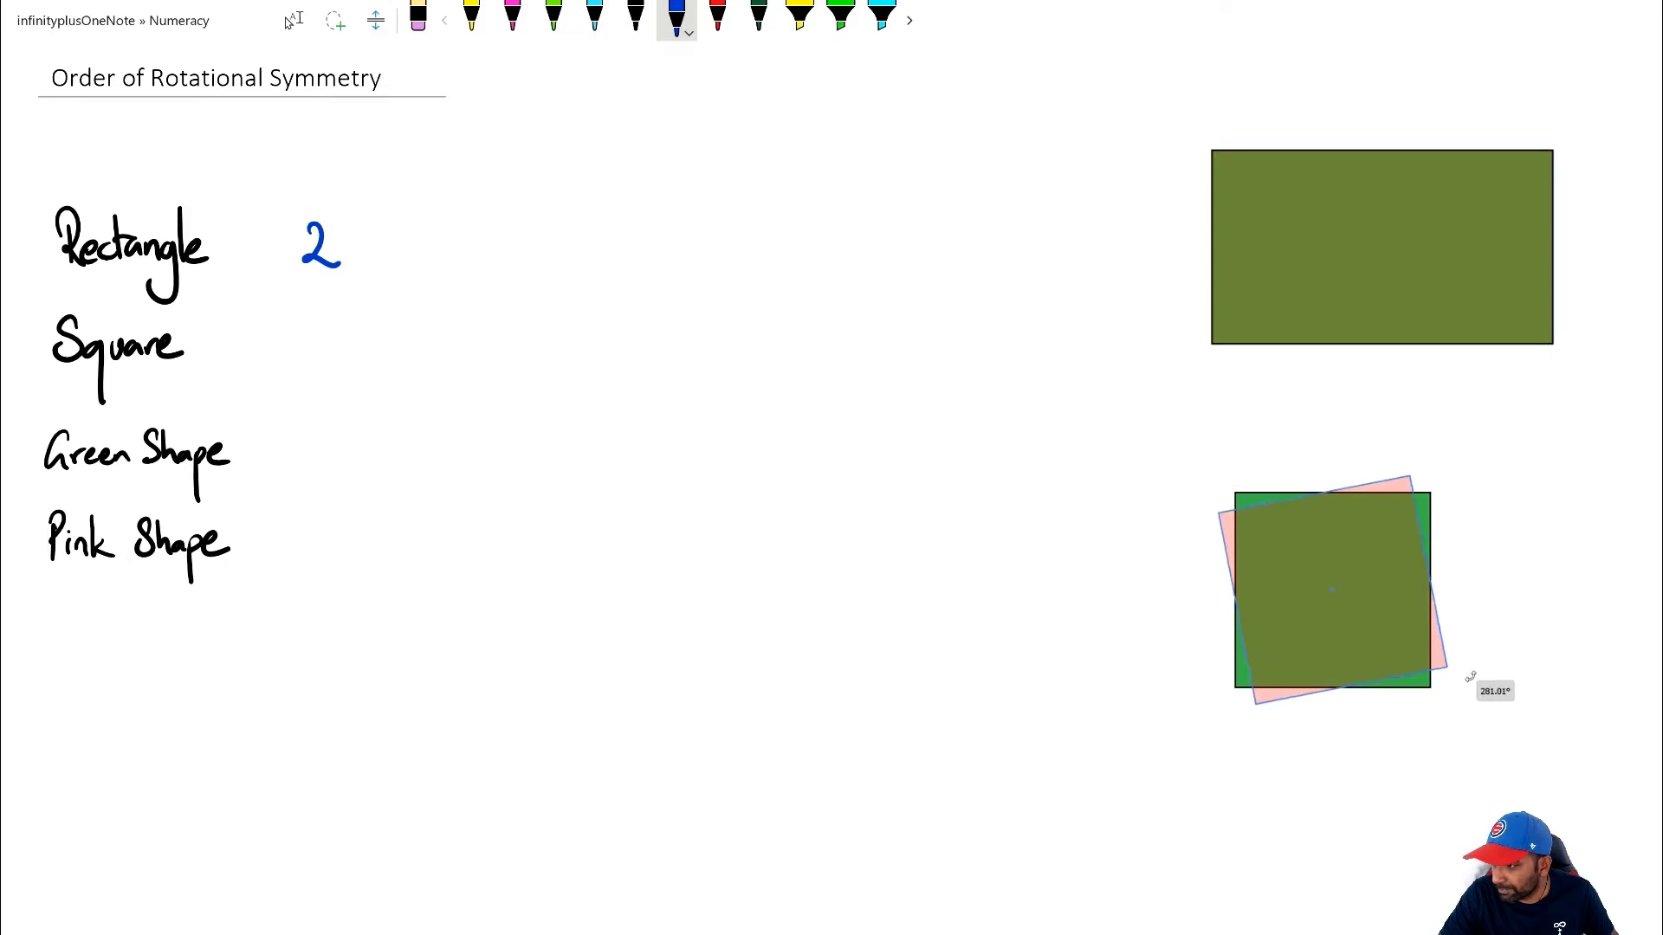
drag(1470, 676, 1463, 491)
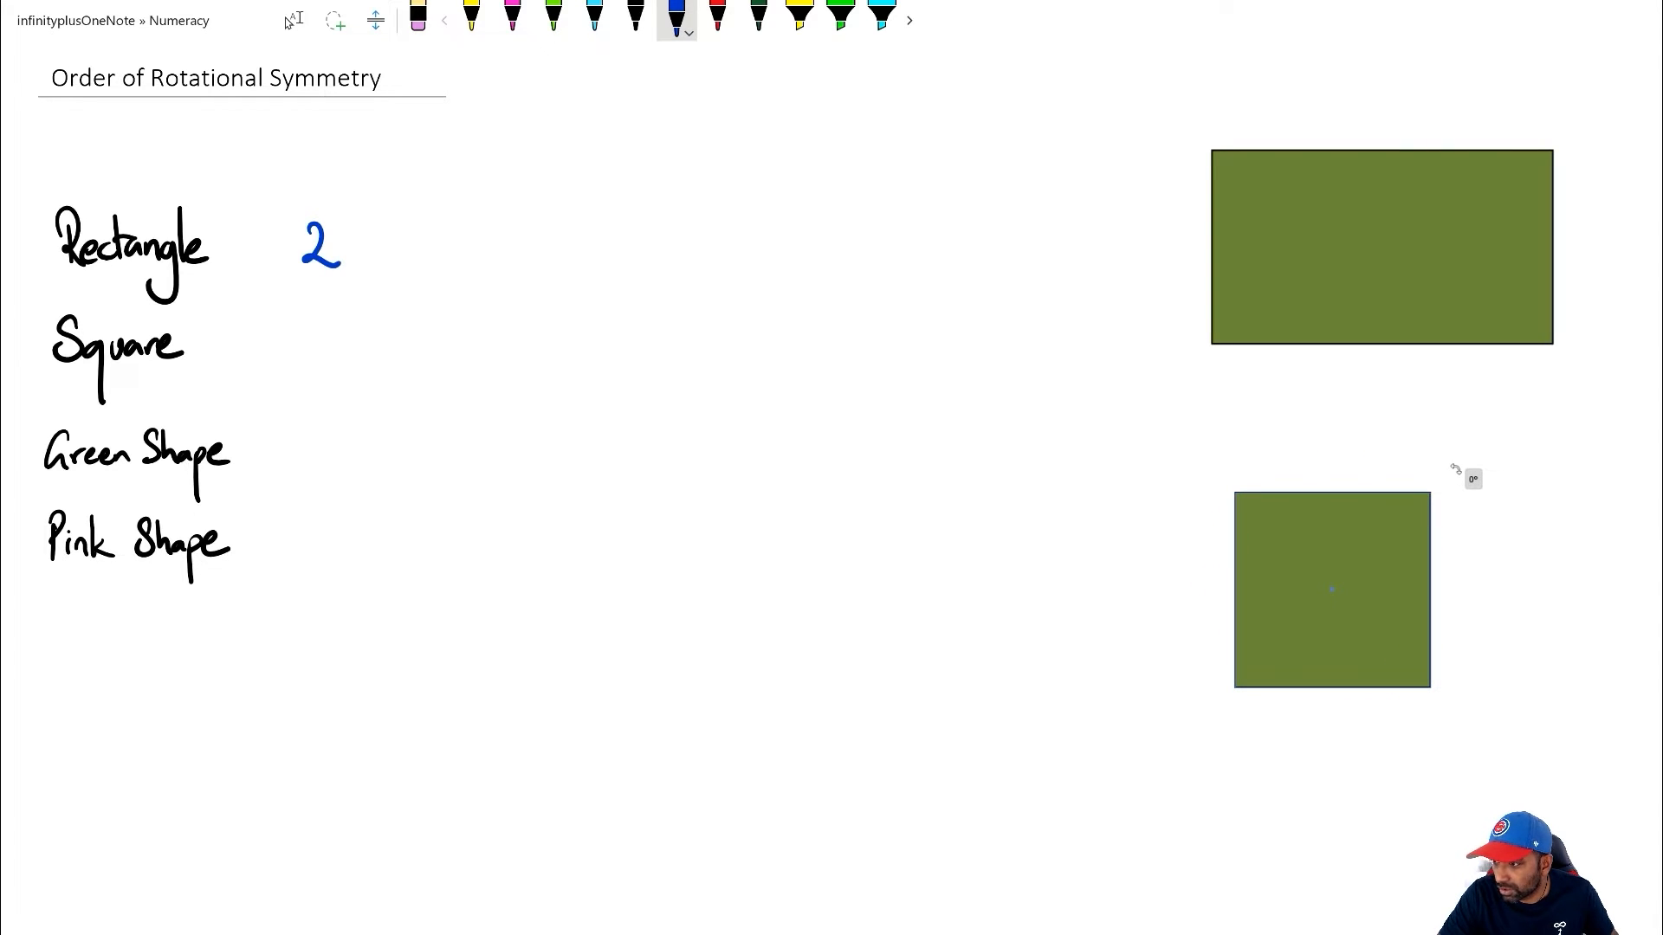
click(1330, 589)
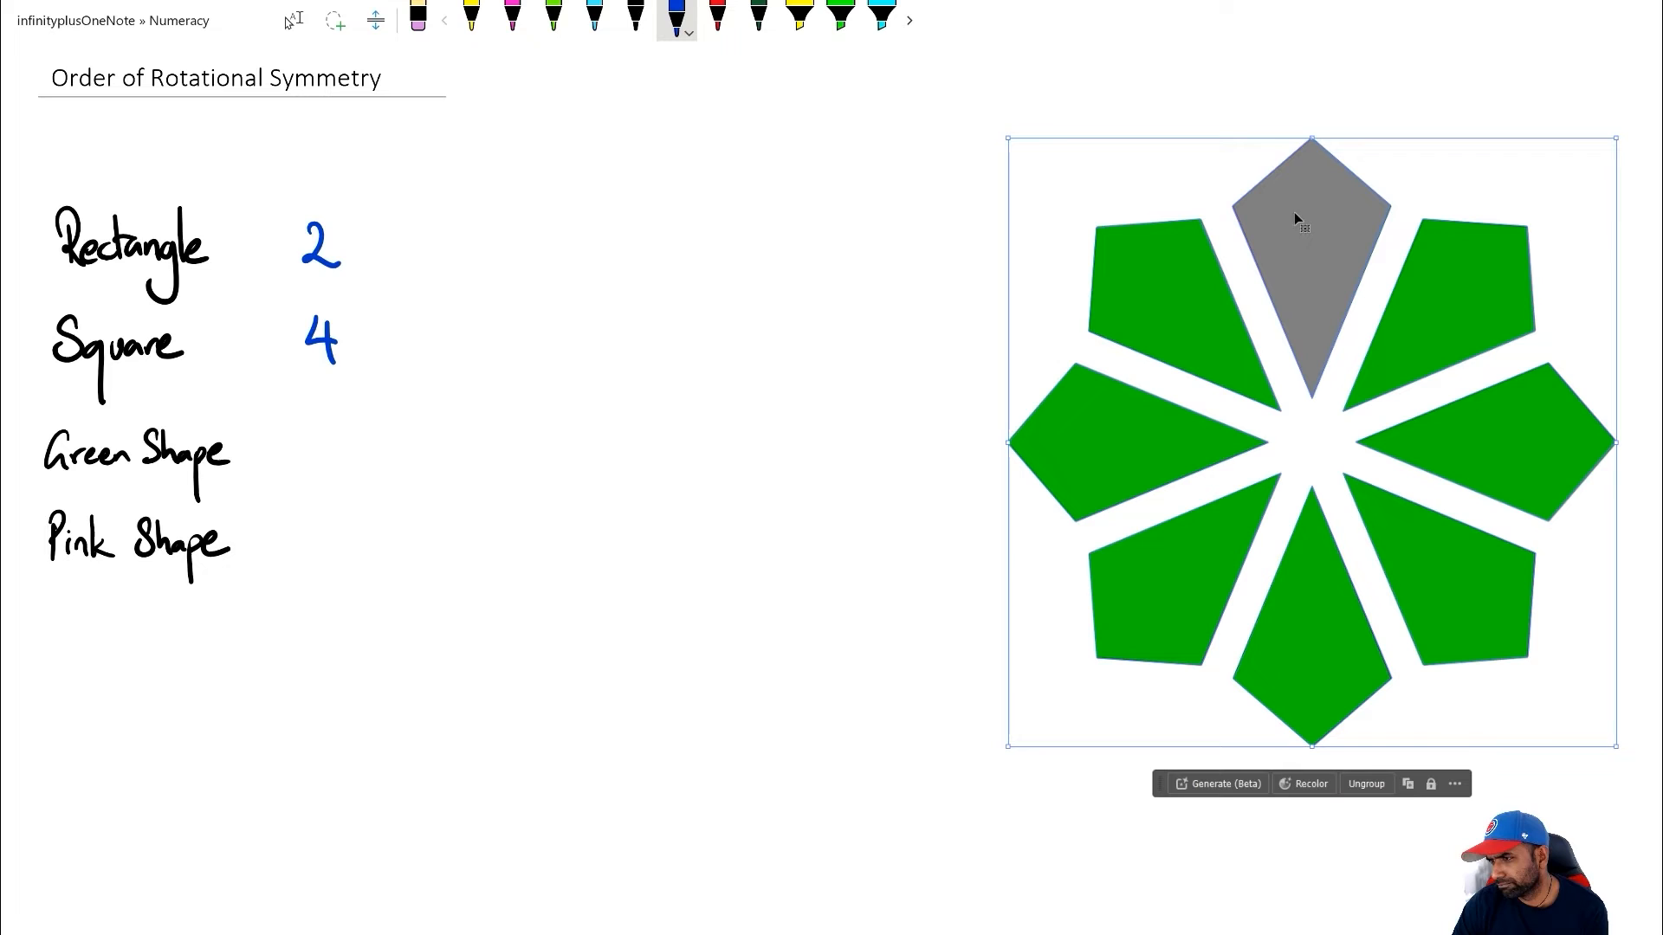
mouse_move(1317, 268)
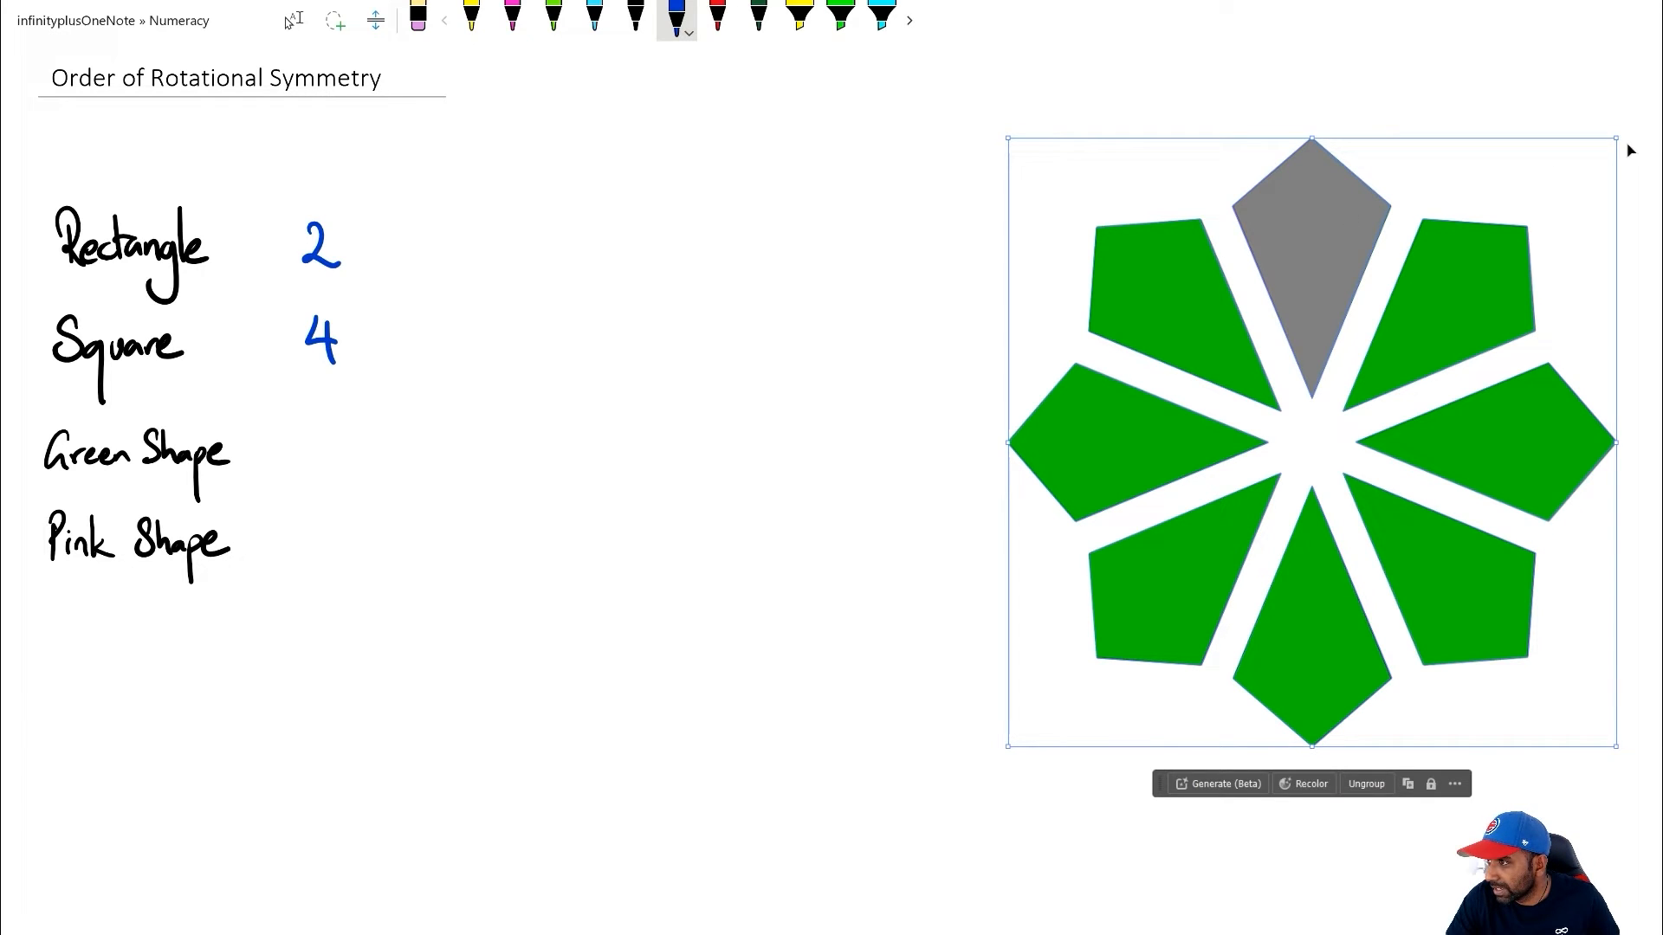
Rotate the green eight-petal shape around and return it to its starting position.
drag(1612, 141, 1595, 117)
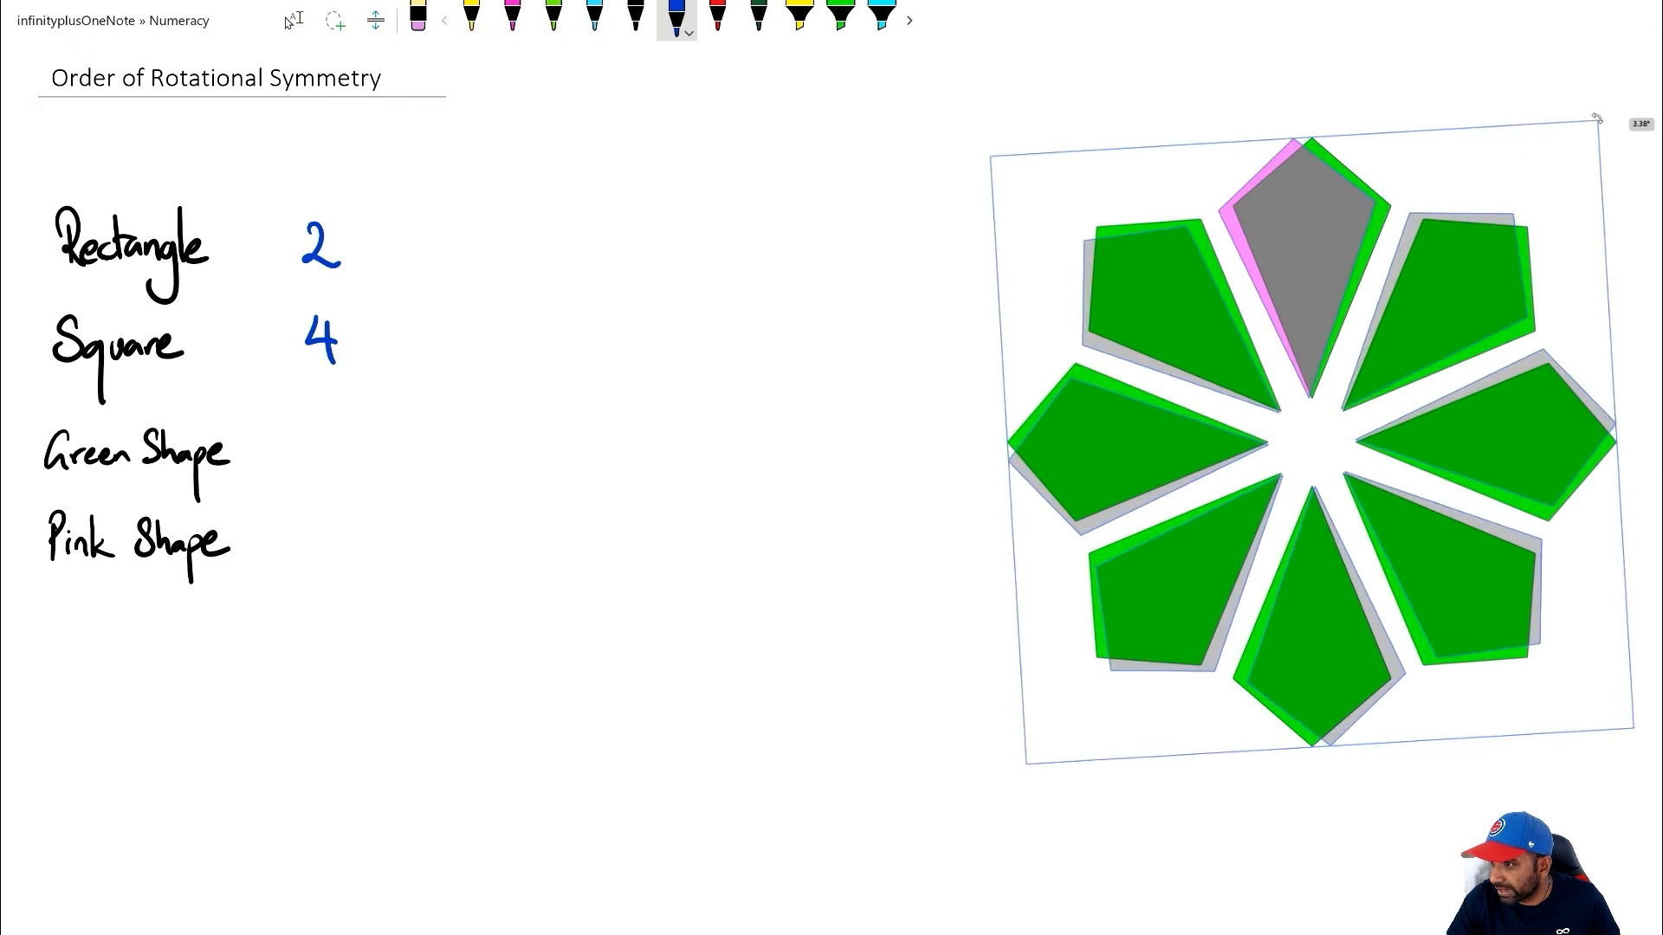
drag(1591, 116, 1320, 58)
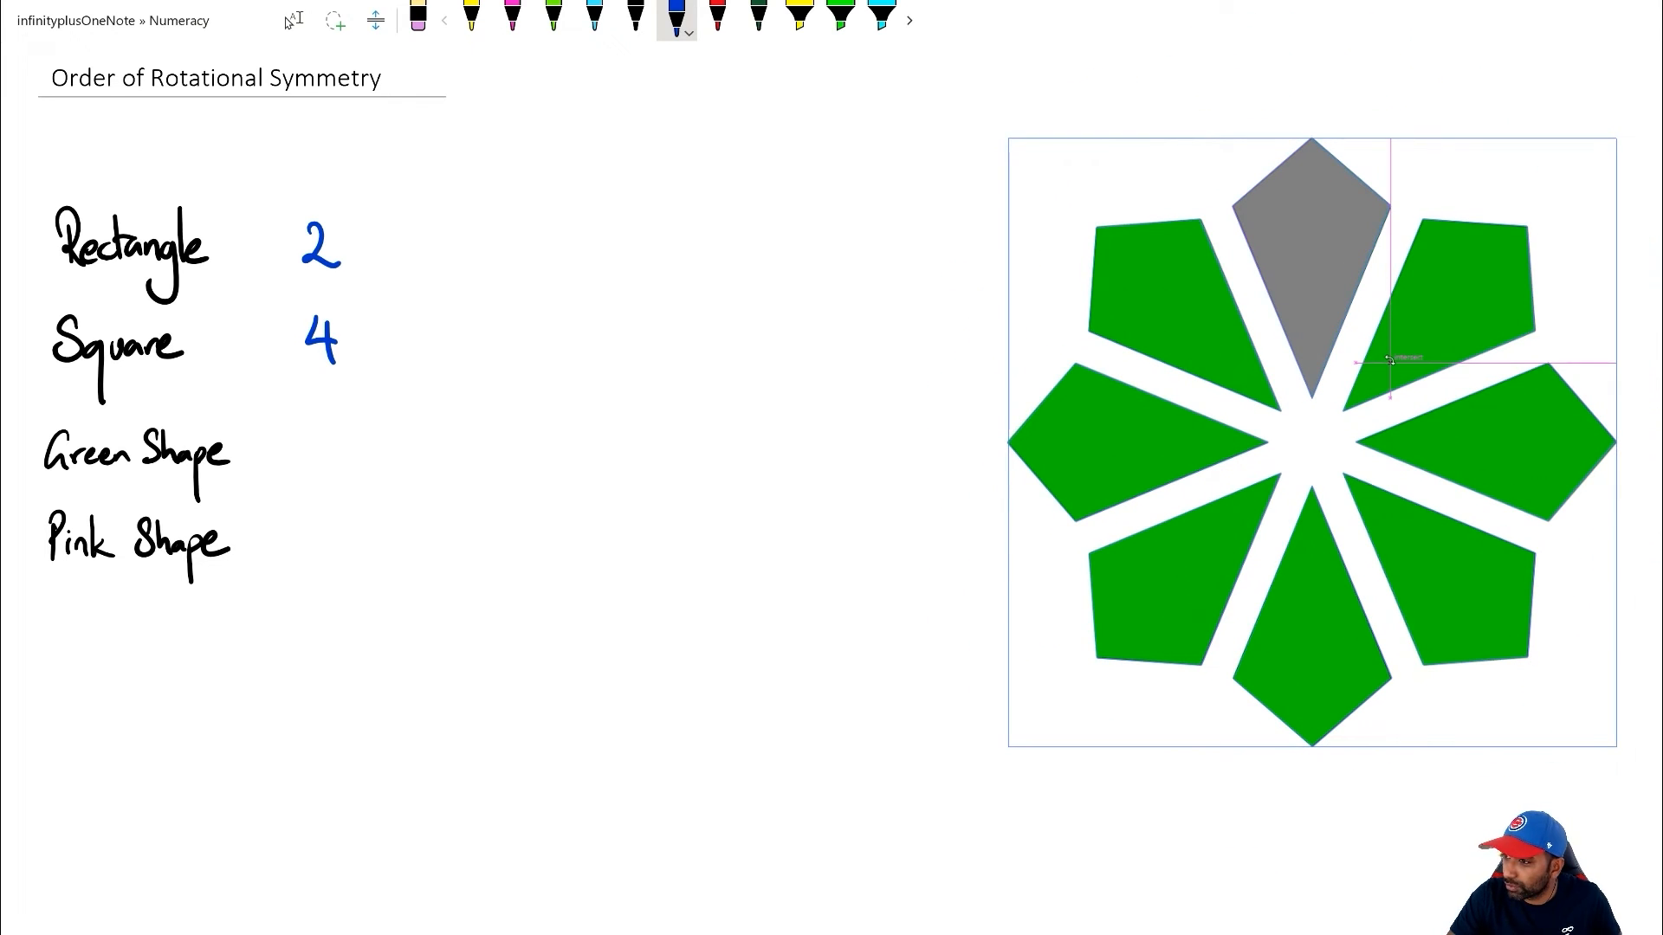
click(1312, 435)
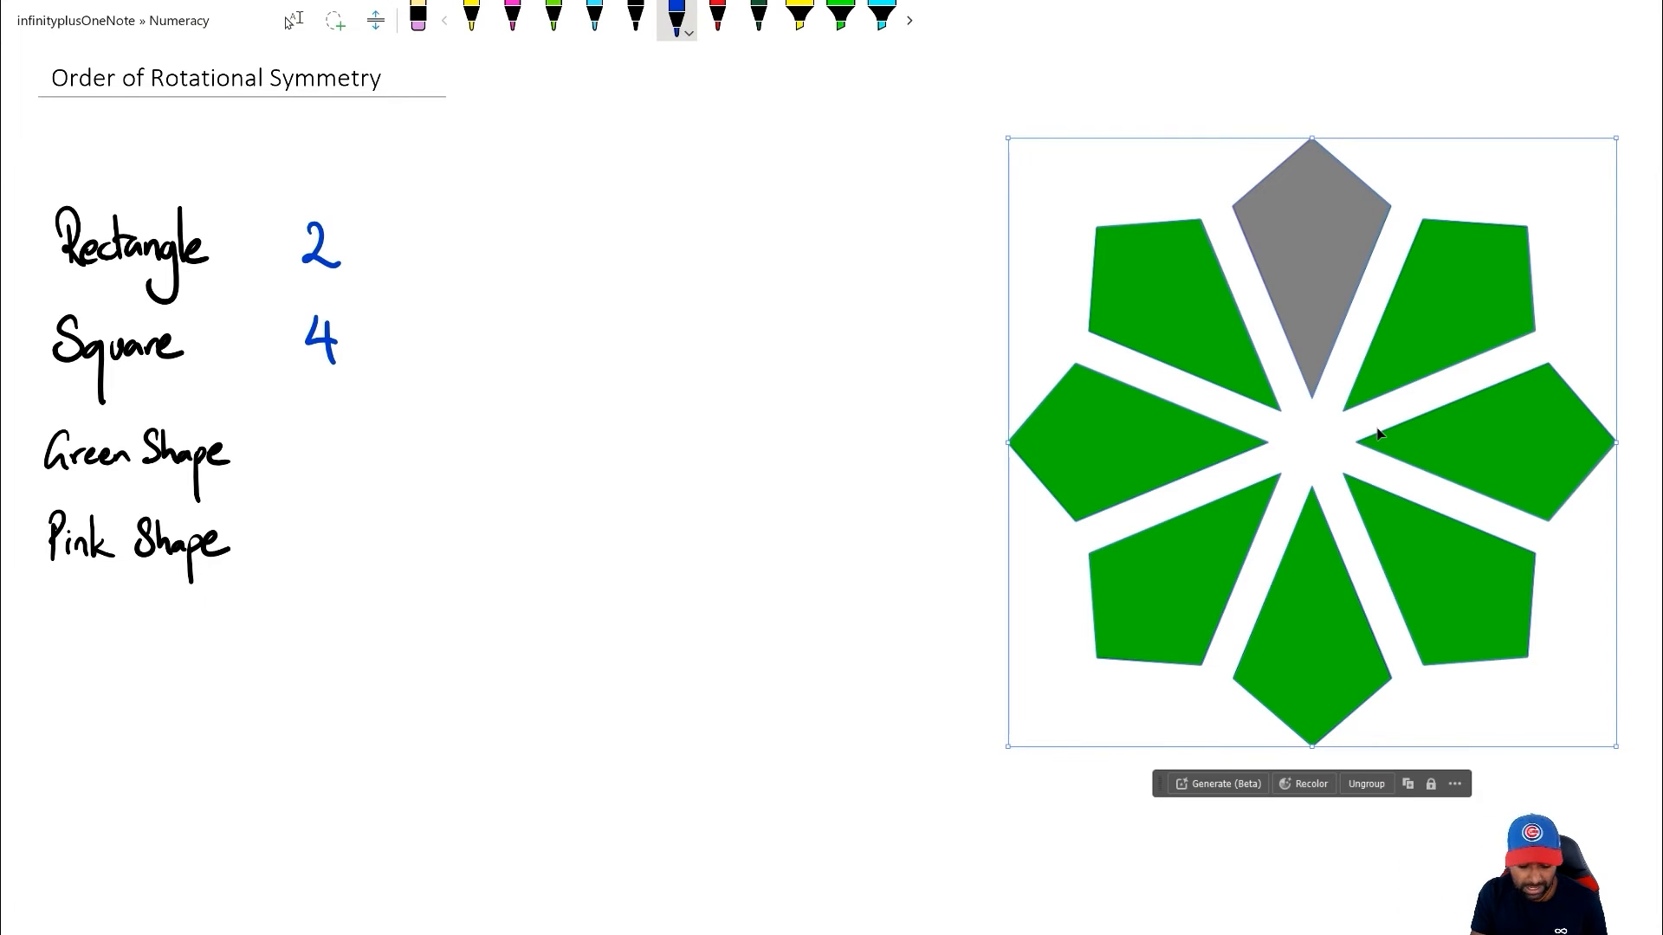
Write a blue 8 beside the Green Shape label.
text(8)
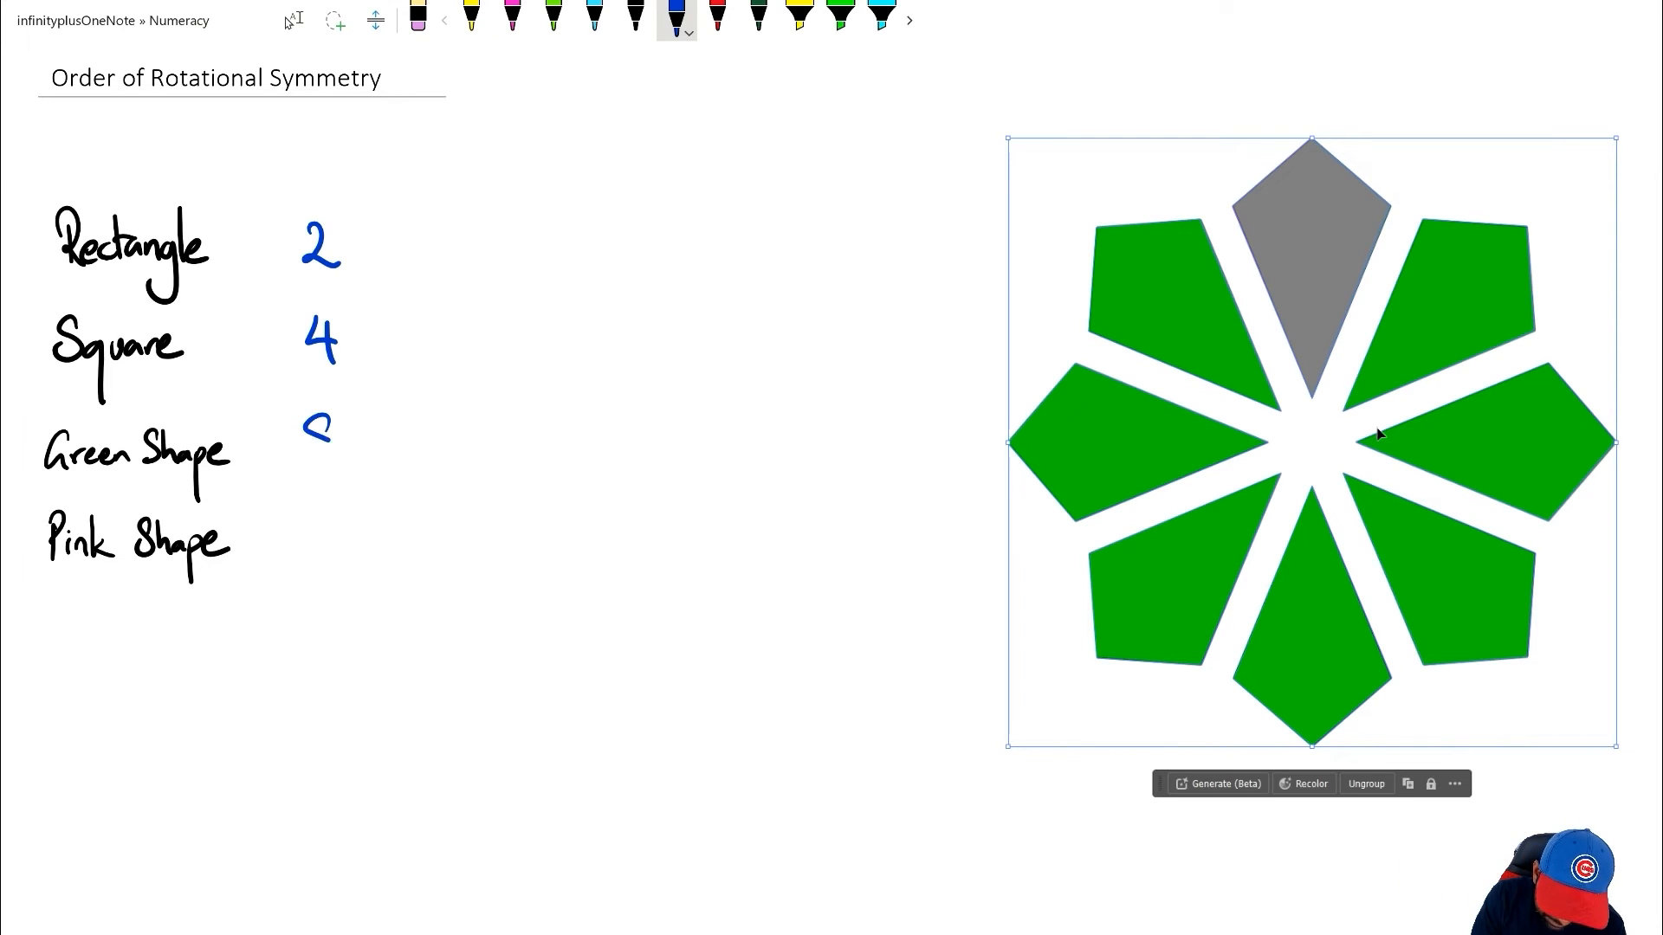
text(8)
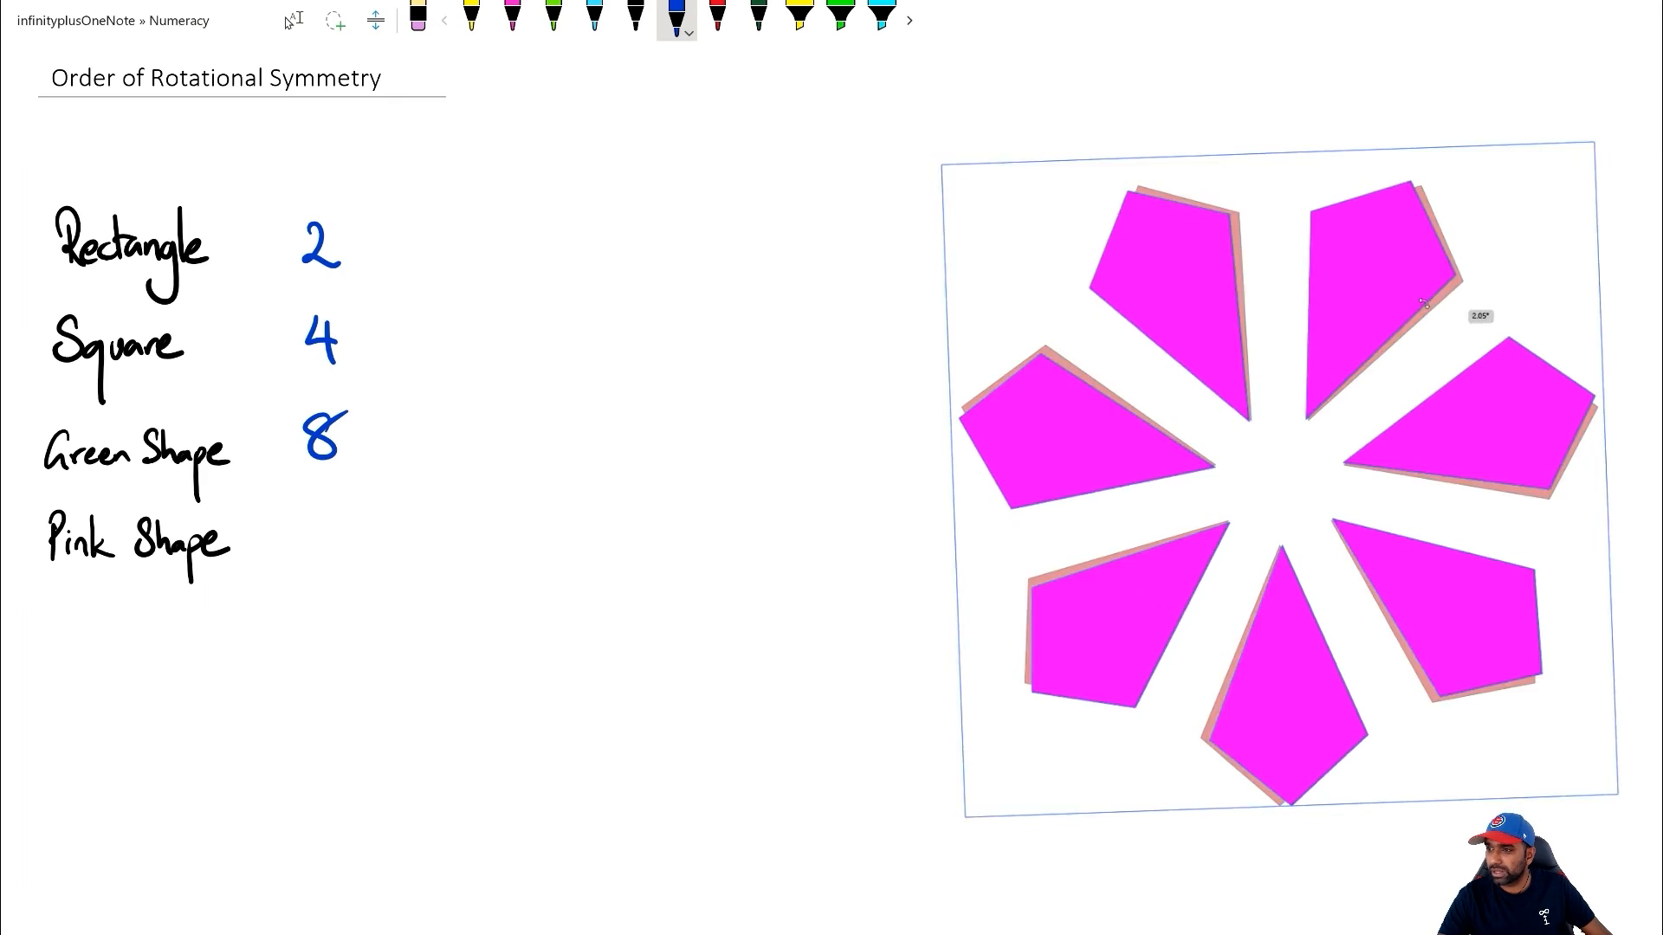
Rotate the pink seven-petal shape round until it realigns with its ghost outline.
drag(1426, 302, 1224, 294)
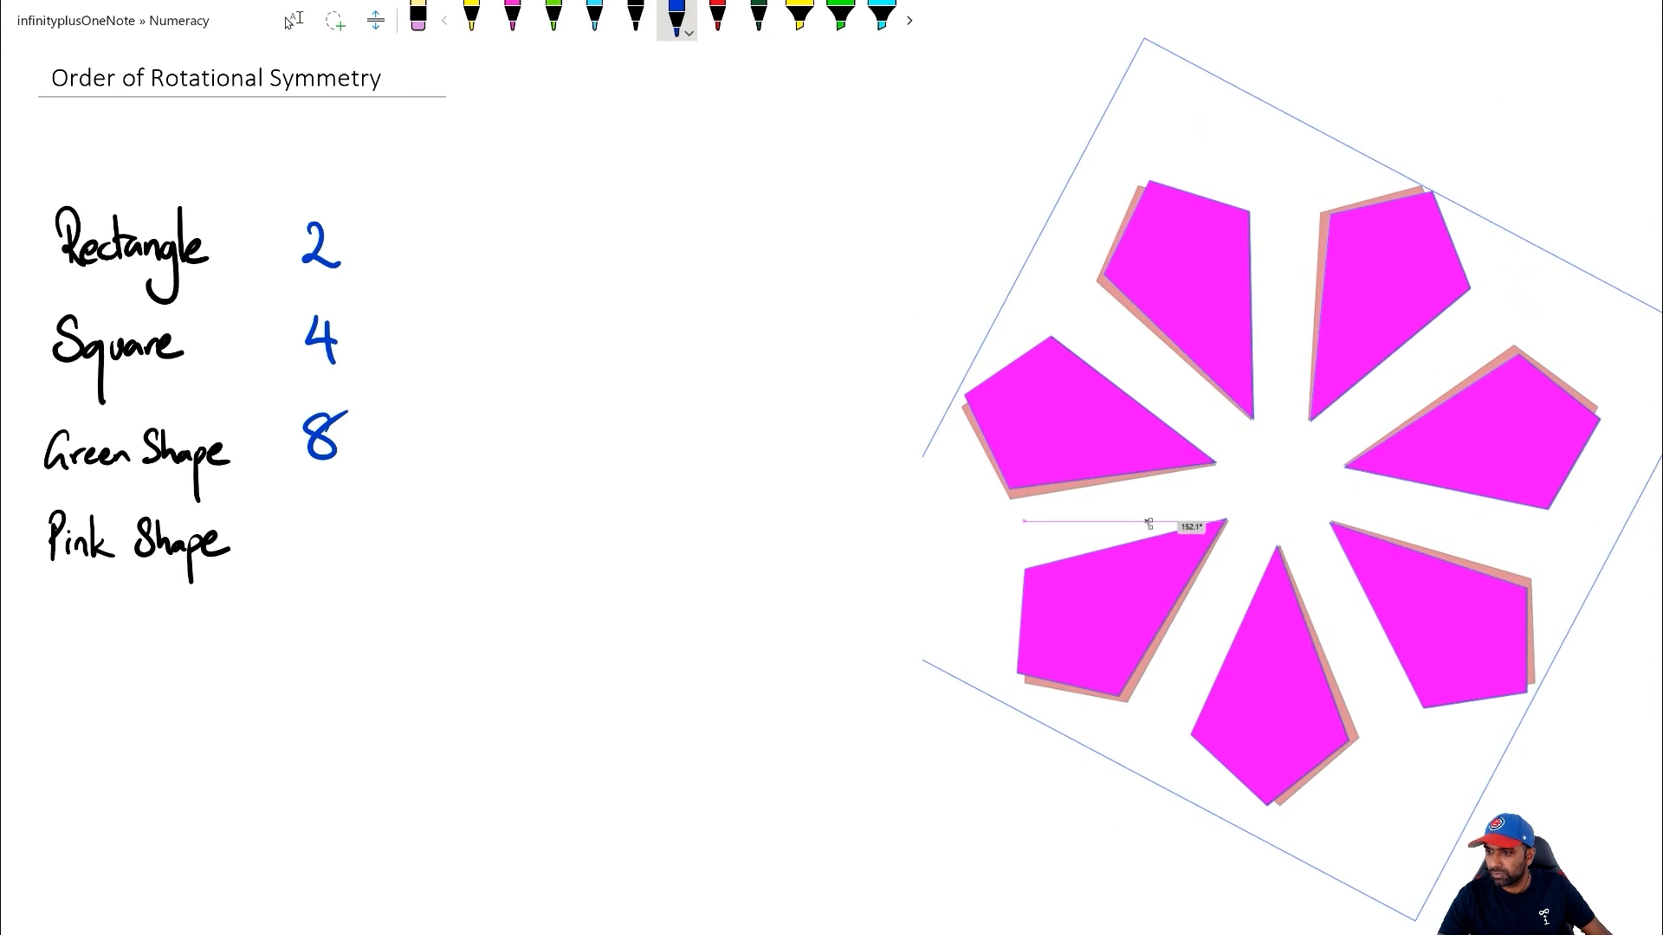
drag(1147, 526, 1299, 614)
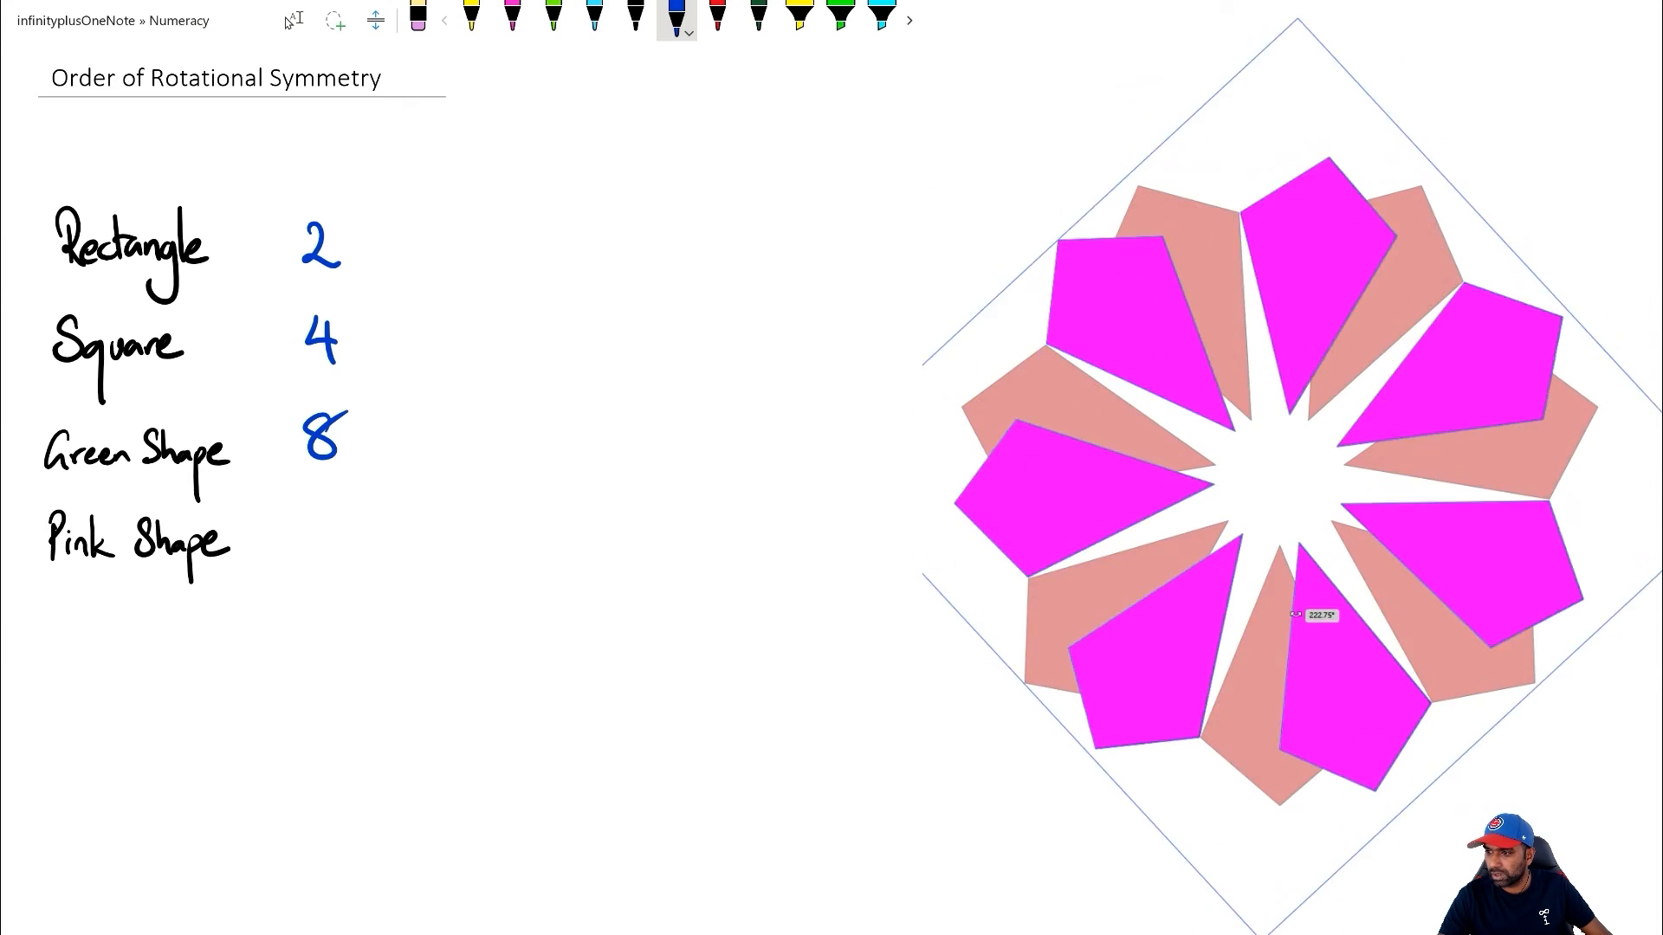
drag(1320, 615, 1473, 493)
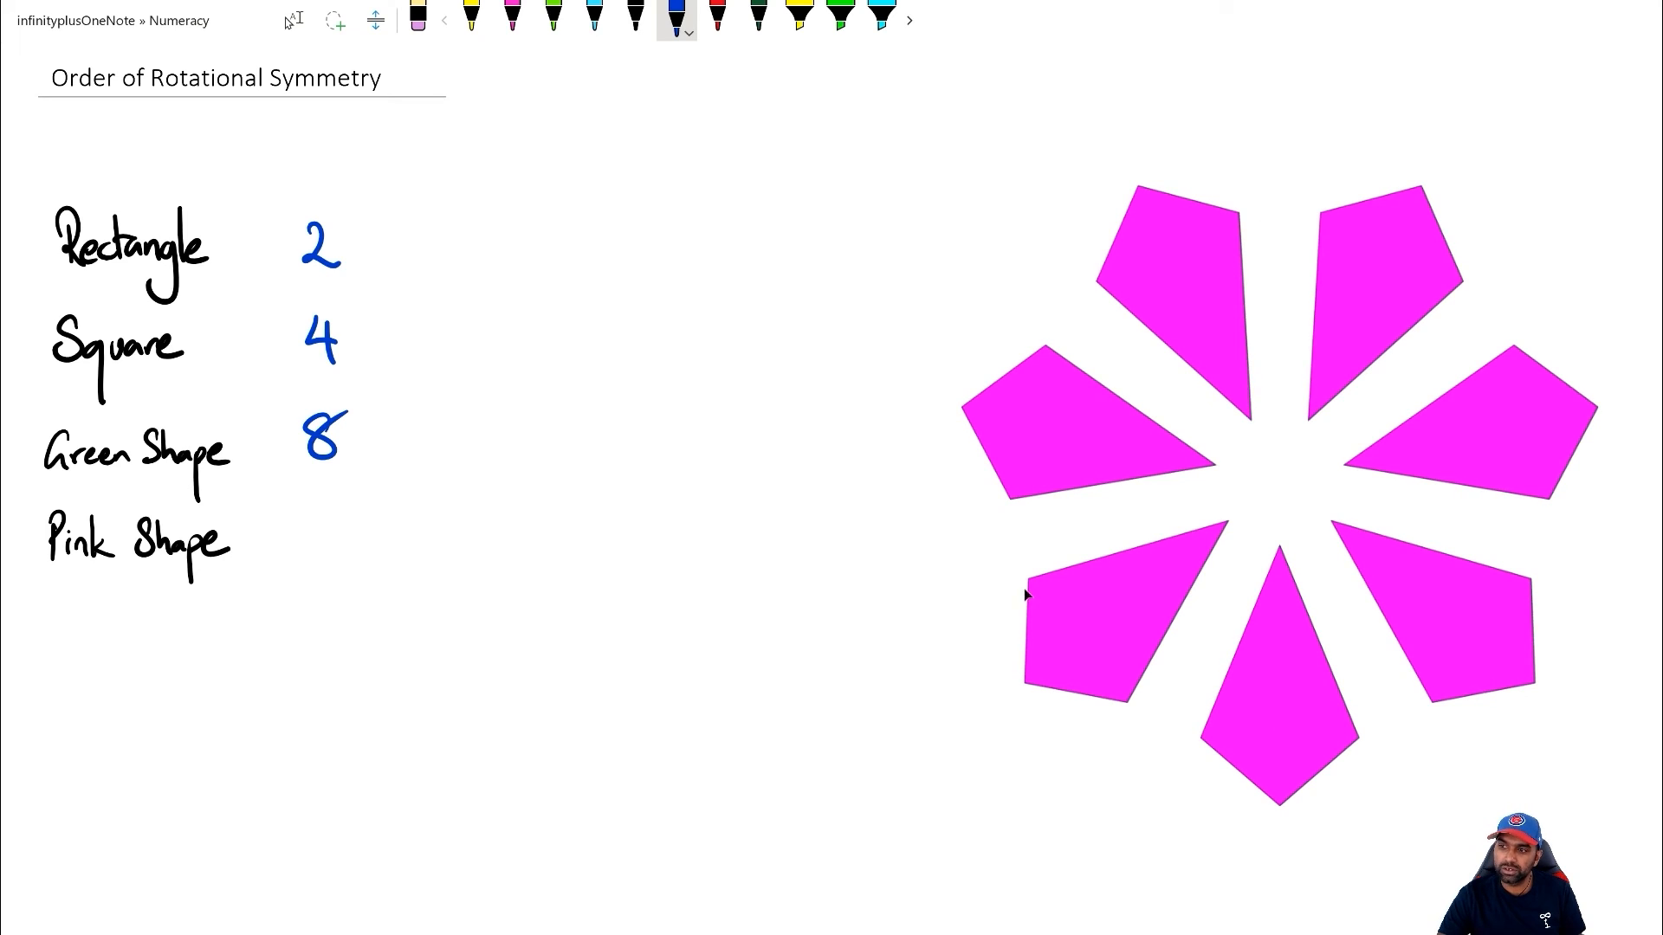
mouse_move(1286, 557)
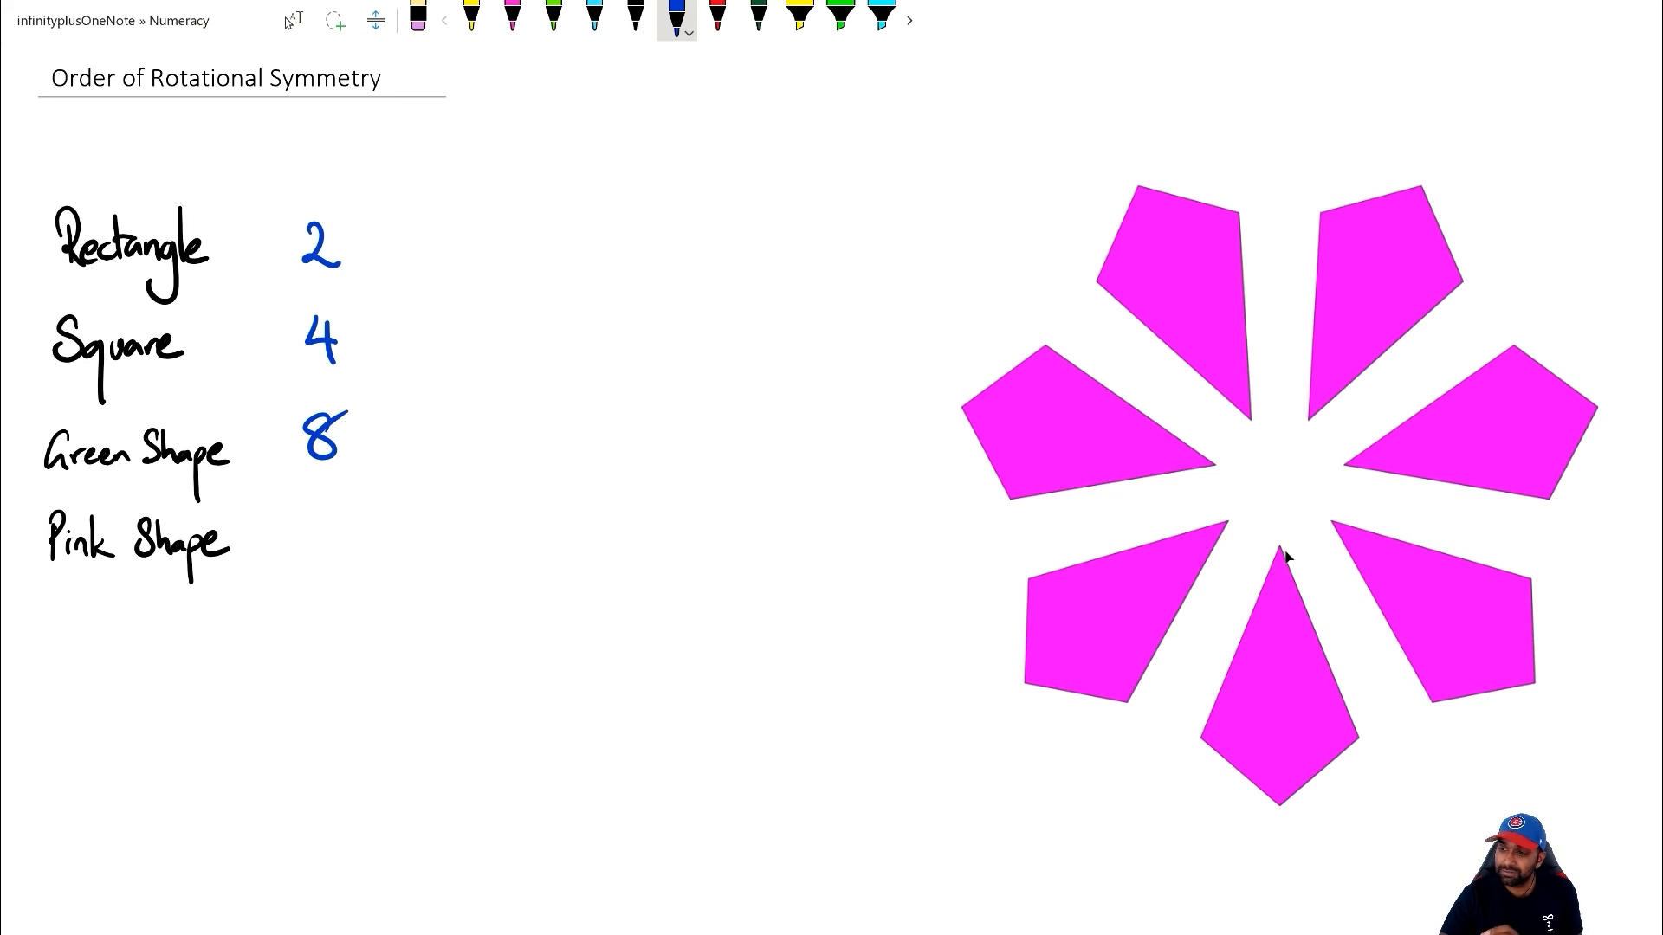
mouse_move(1496, 422)
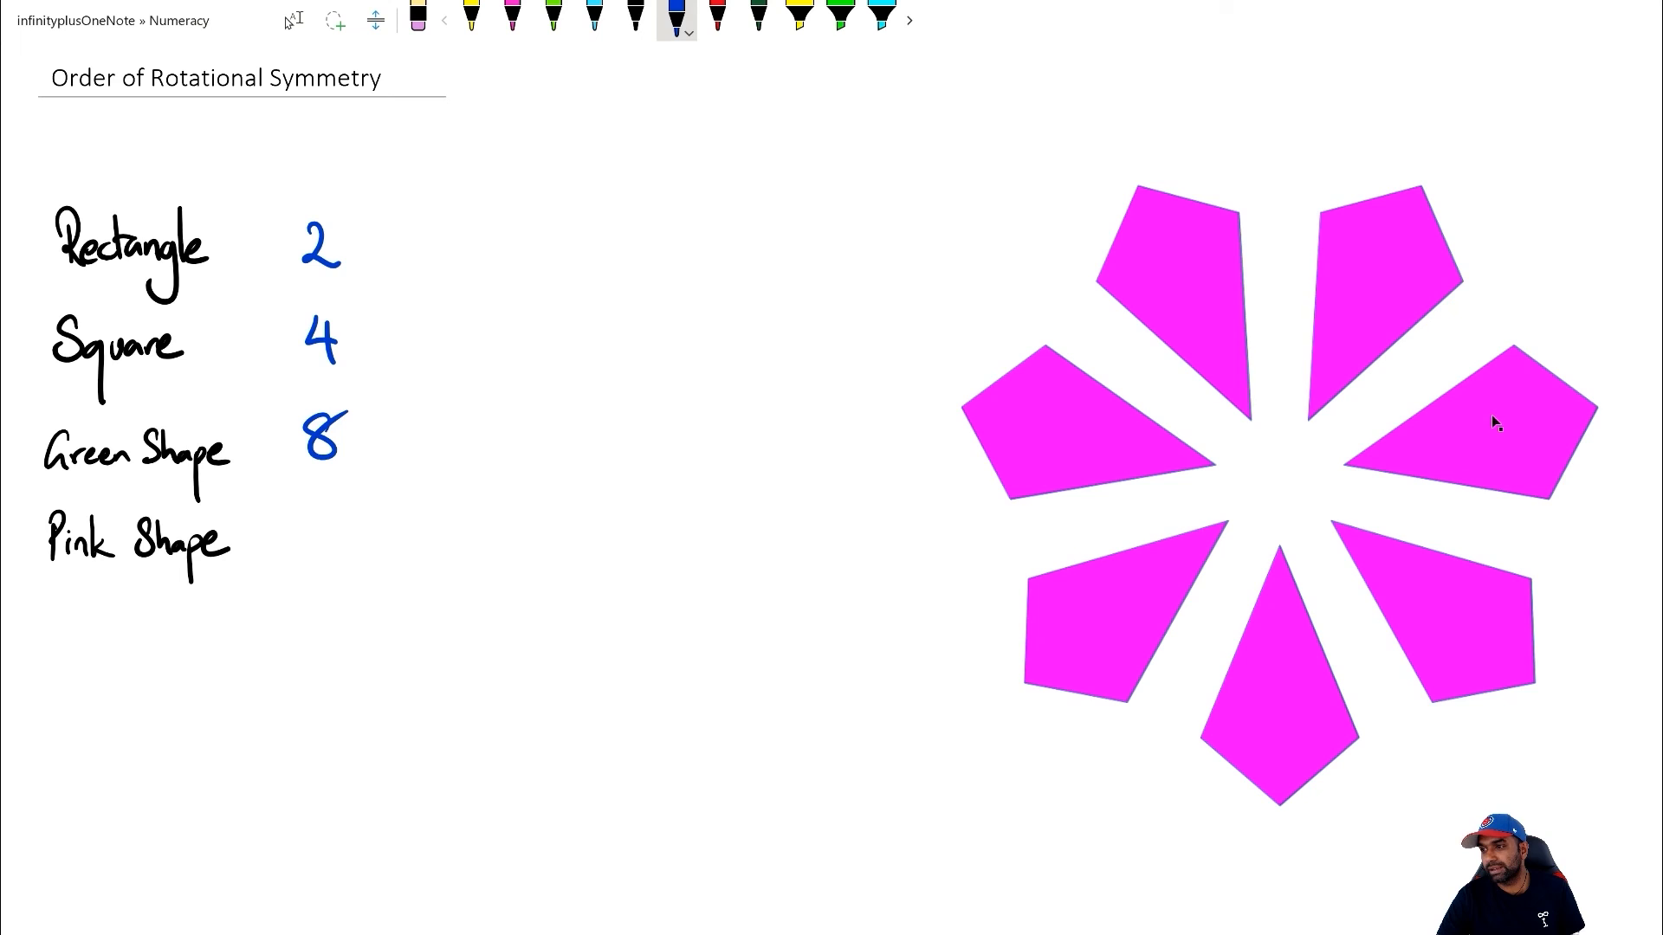
mouse_move(1326, 368)
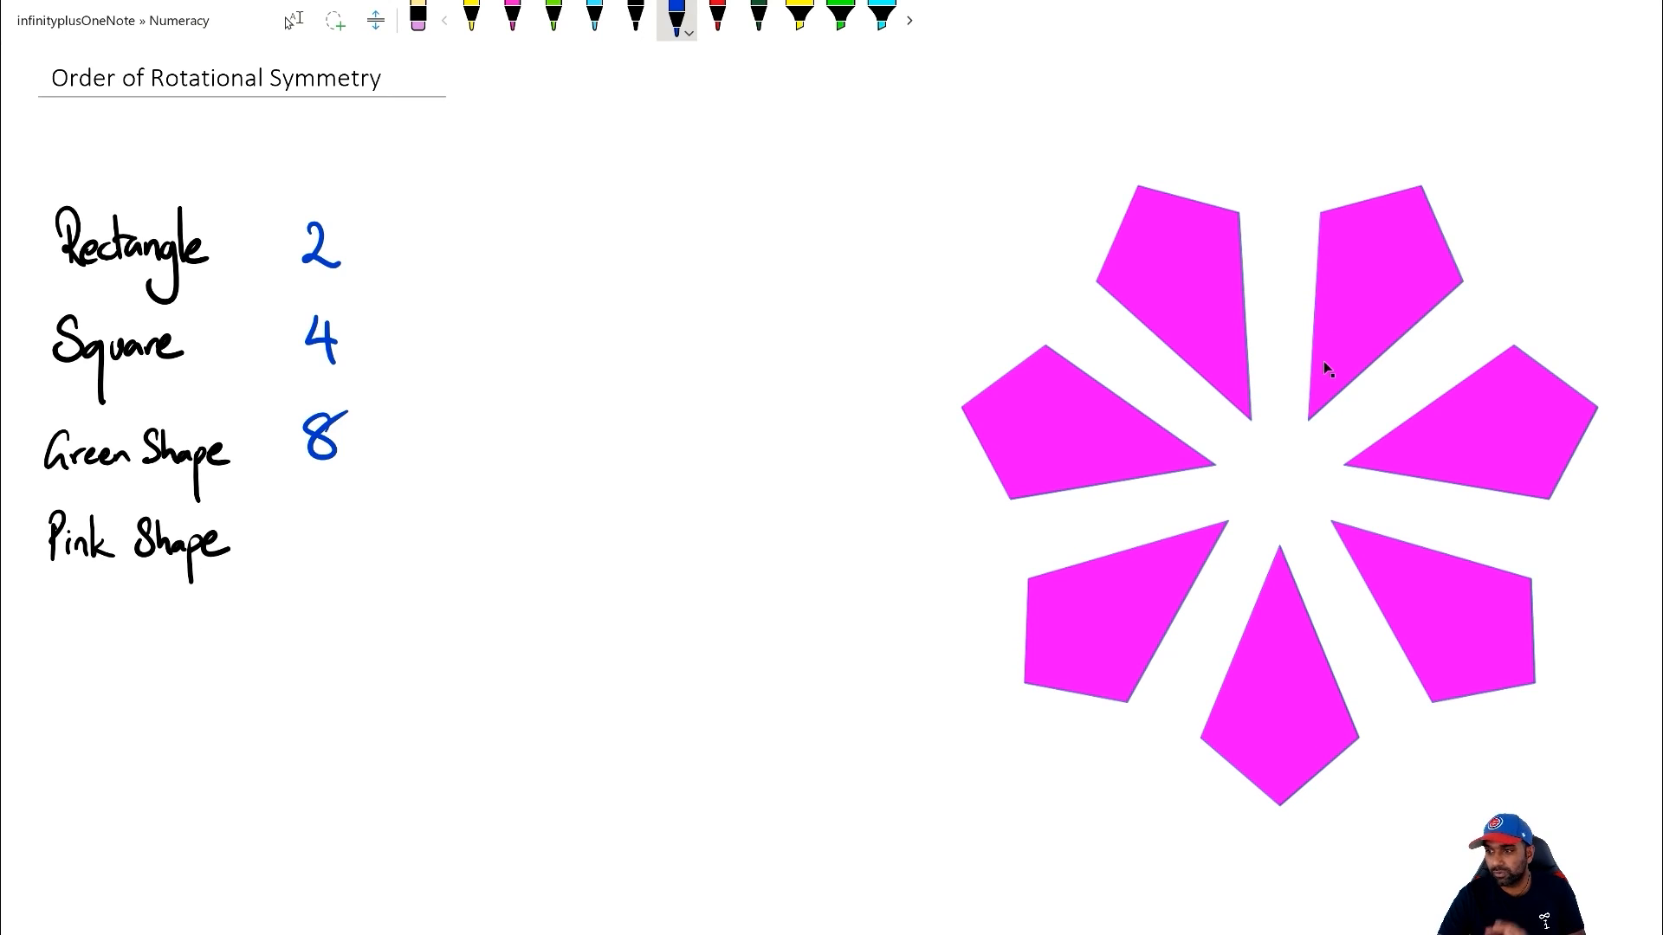